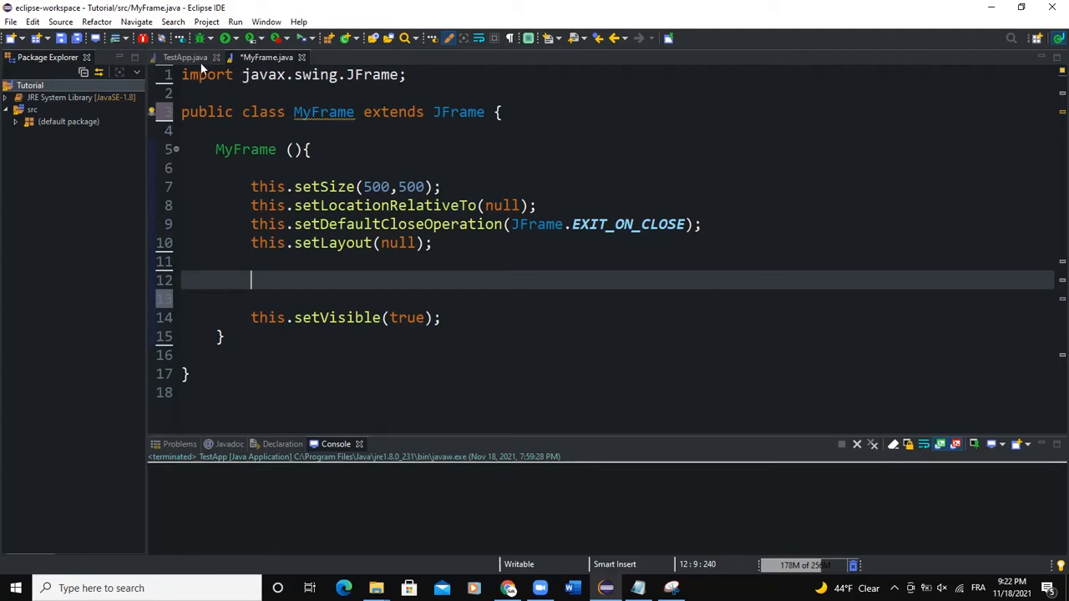
Step: Declare `JToolBar toolbar = new JToolBar();` on line 12 of the MyFrame constructor
{"action": "left_click", "coordinate": [183, 56]}
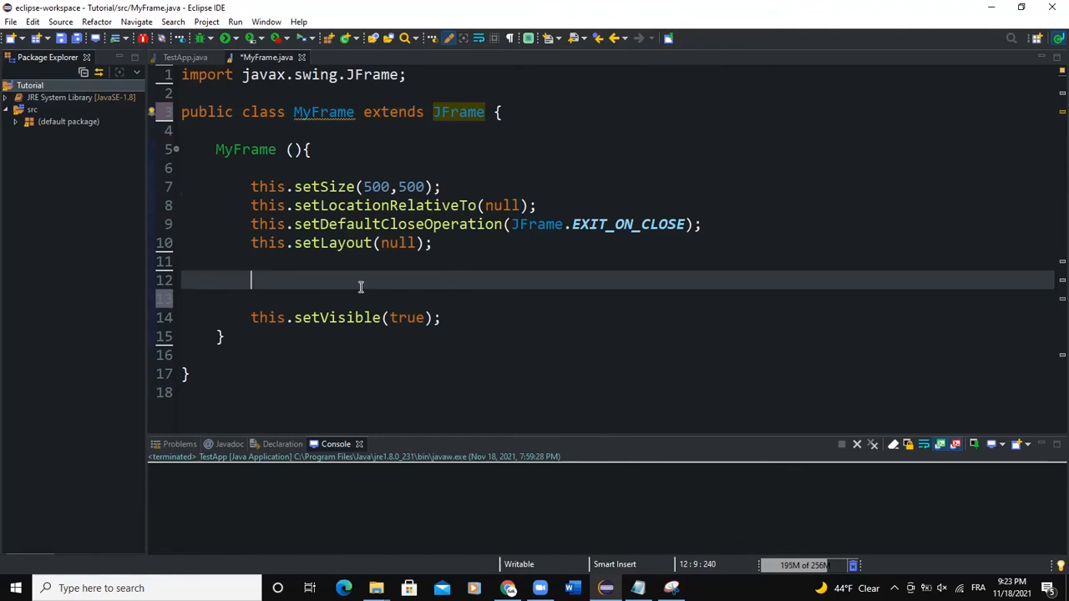
{"action": "type", "text": "JToolBar too"}
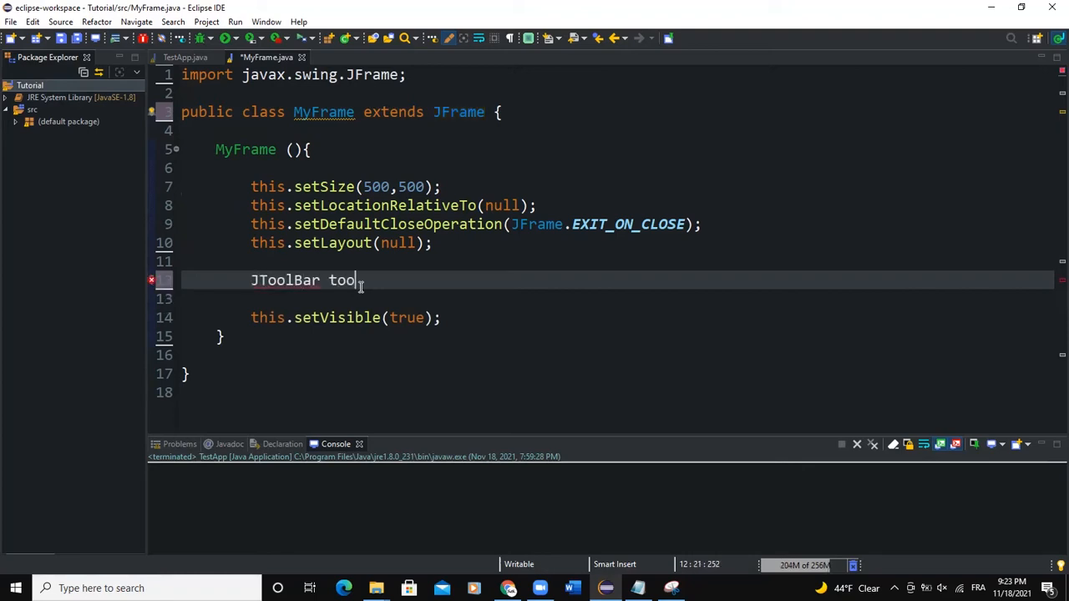
{"action": "type", "text": "lbar"}
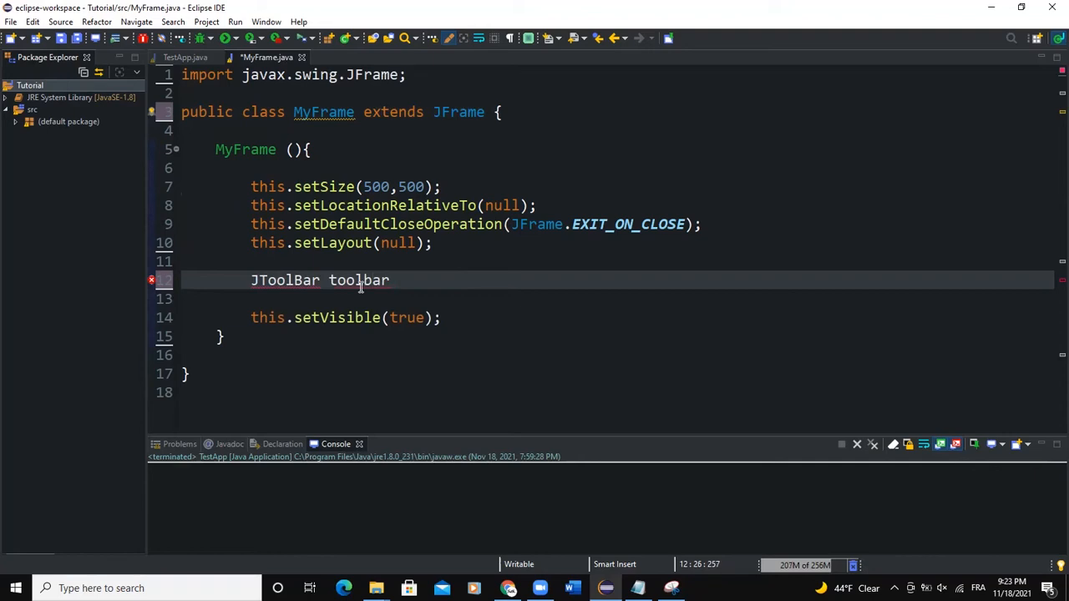
{"action": "type", "text": "= new"}
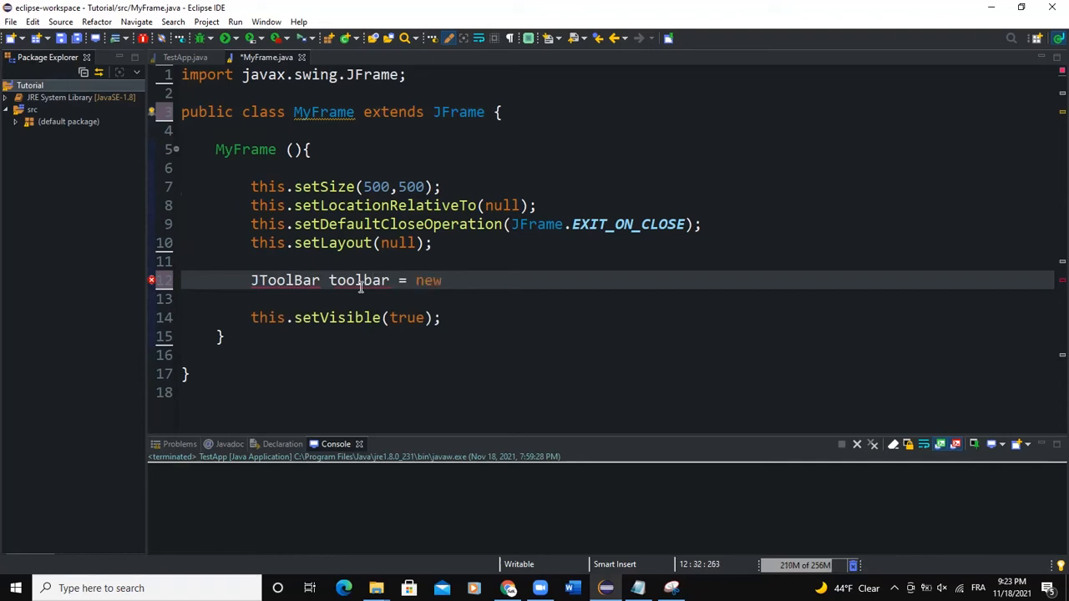
{"action": "type", "text": "JToolBar();"}
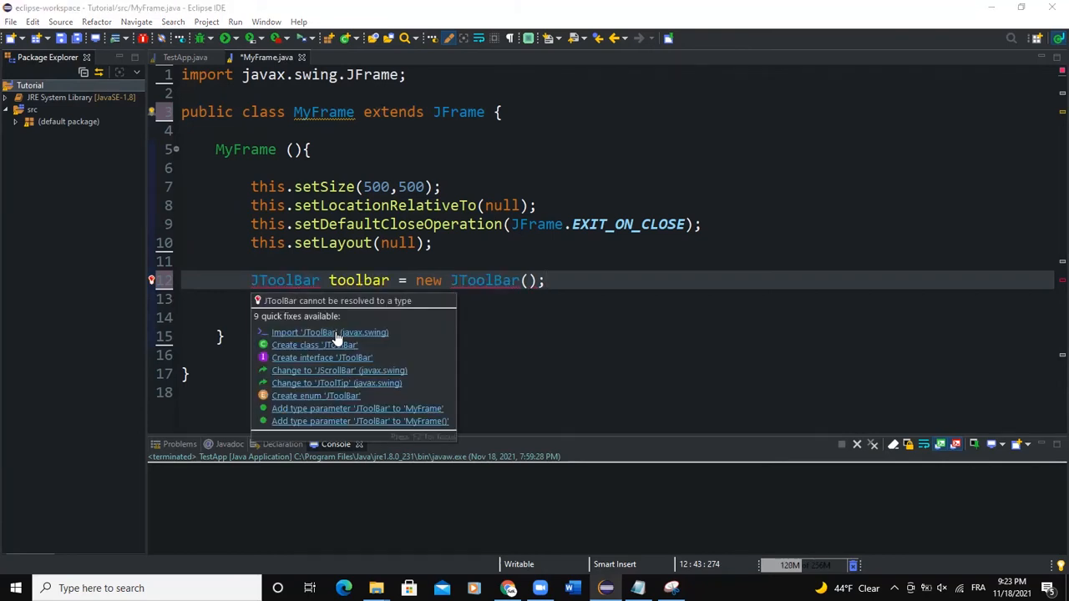
Step: Import javax.swing.JToolBar and declare a JButton btn labelled "Button"
{"action": "left_click", "coordinate": [329, 332]}
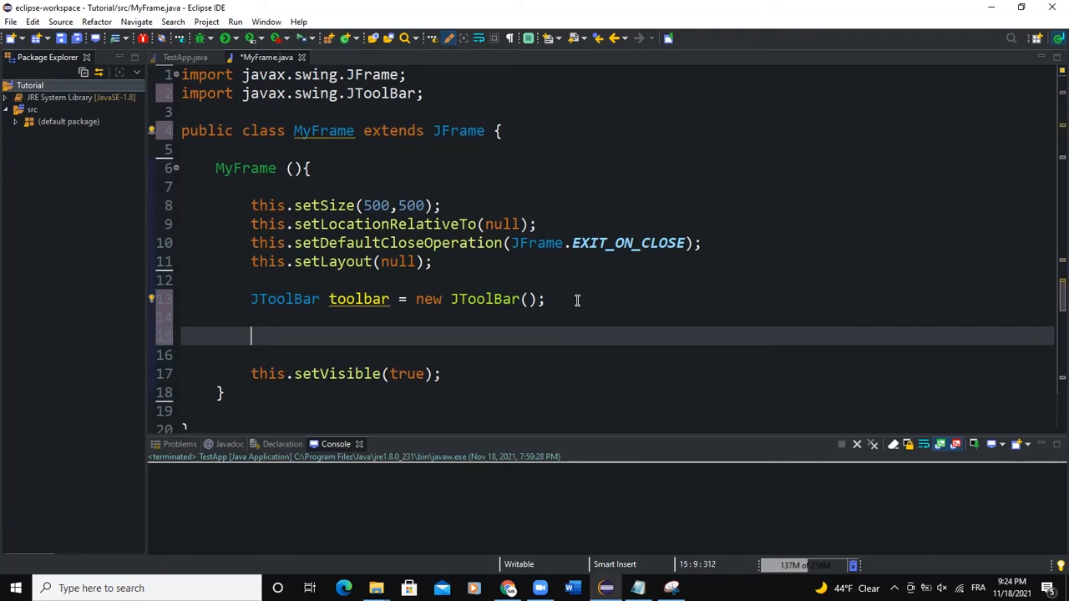
{"action": "type", "text": "toolbar"}
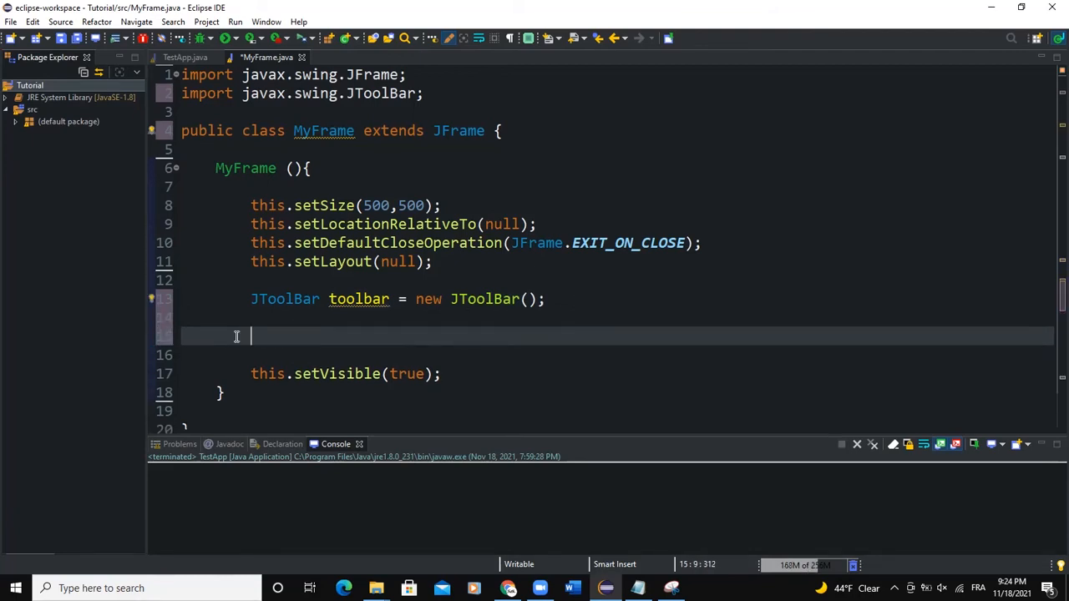
{"action": "type", "text": "JButton"}
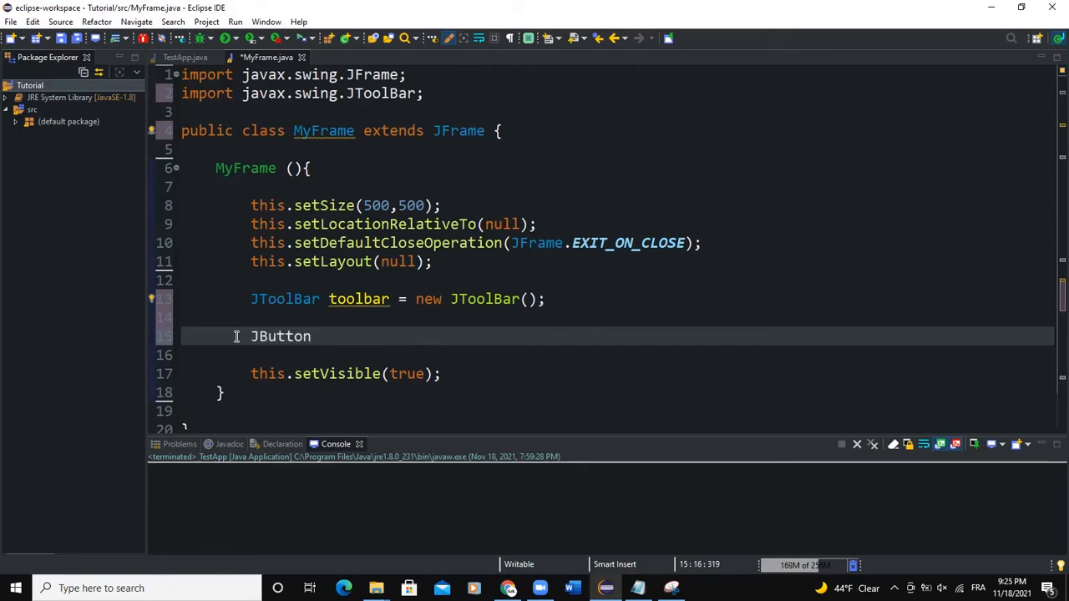
{"action": "type", "text": "btn = new"}
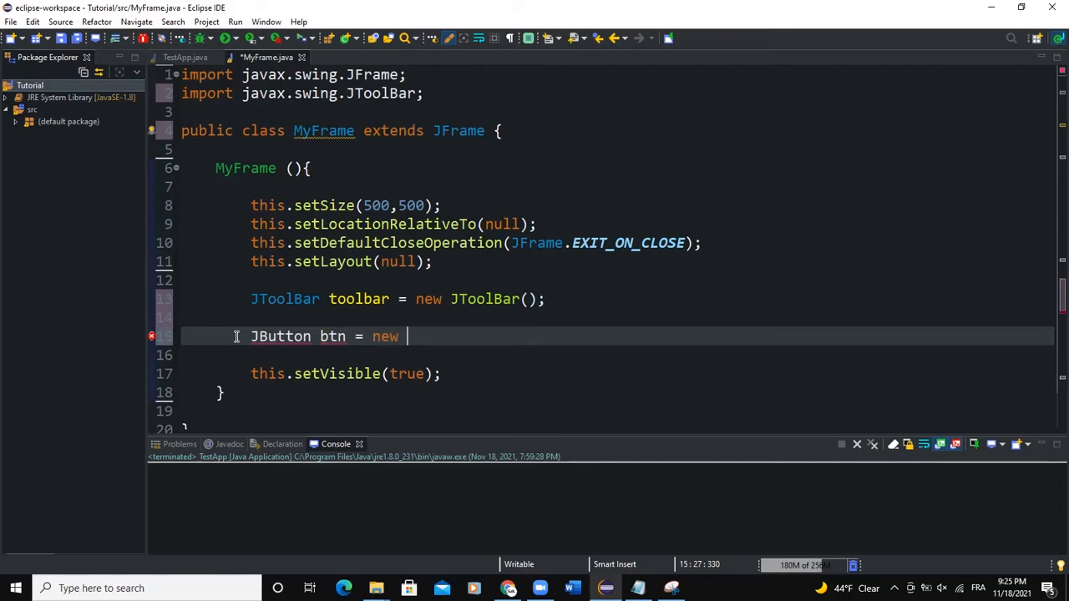
{"action": "type", "text": "JButton(\"\")"}
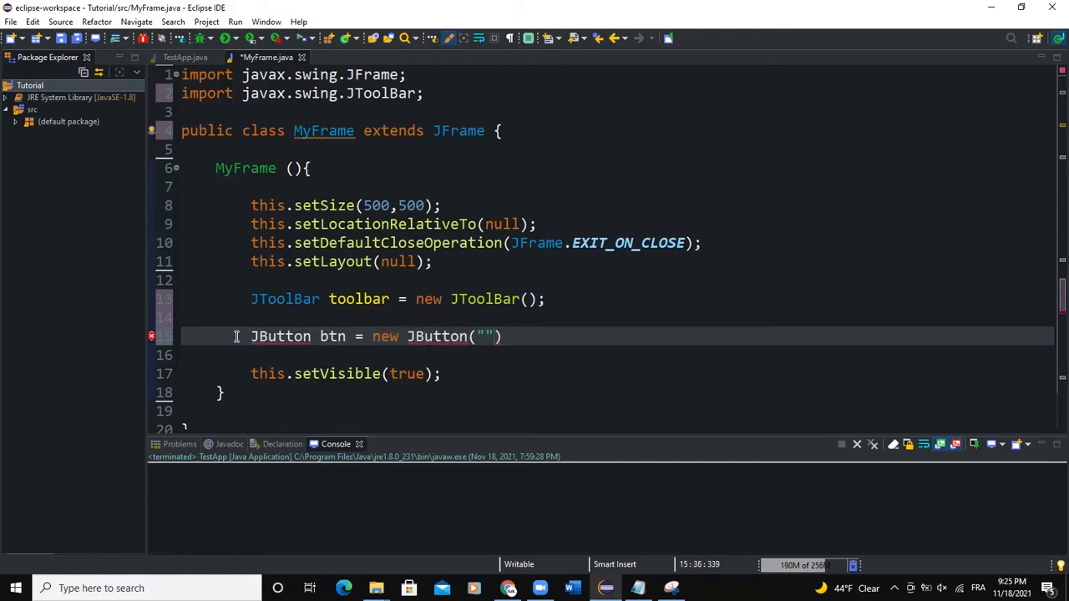
{"action": "type", "text": "Button"}
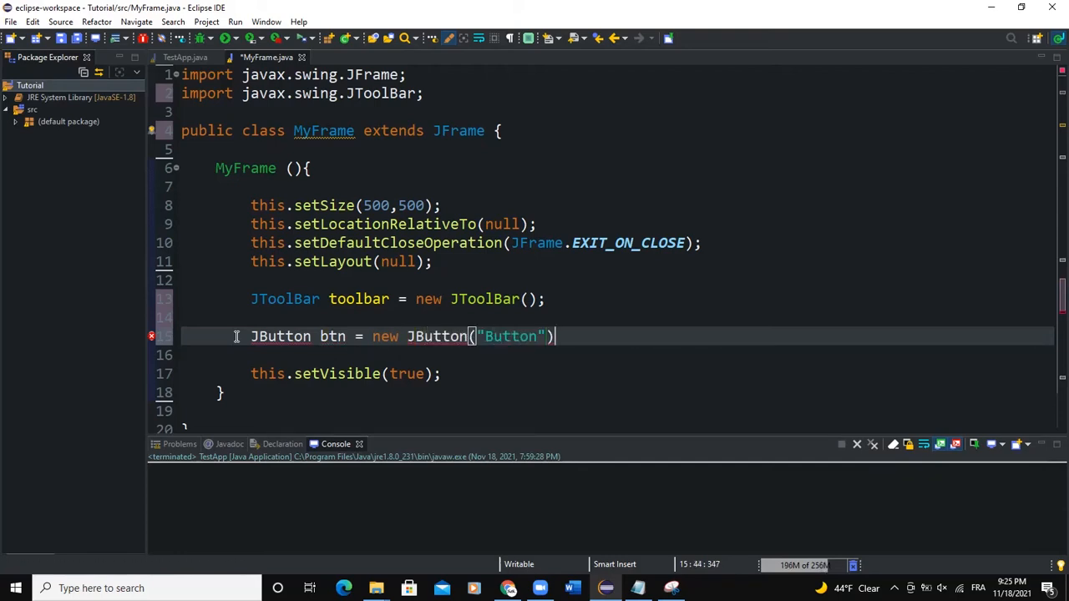
{"action": "type", "text": ";"}
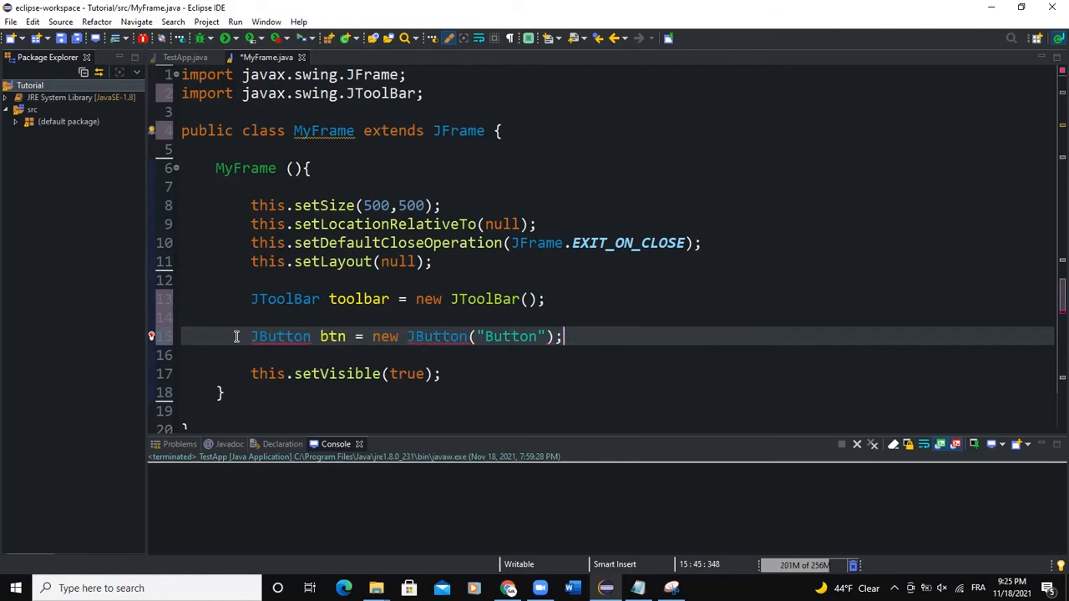
{"action": "mouse_move", "coordinate": [426, 330]}
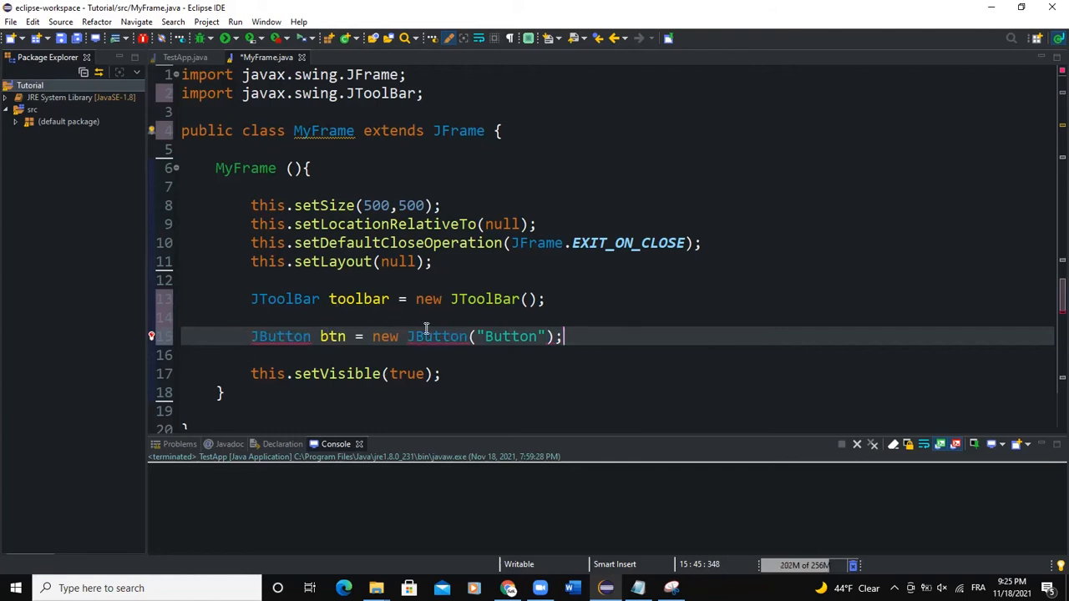
Step: Add btn to the toolbar with `toolbar.add(btn);`
{"action": "type", "text": "too"}
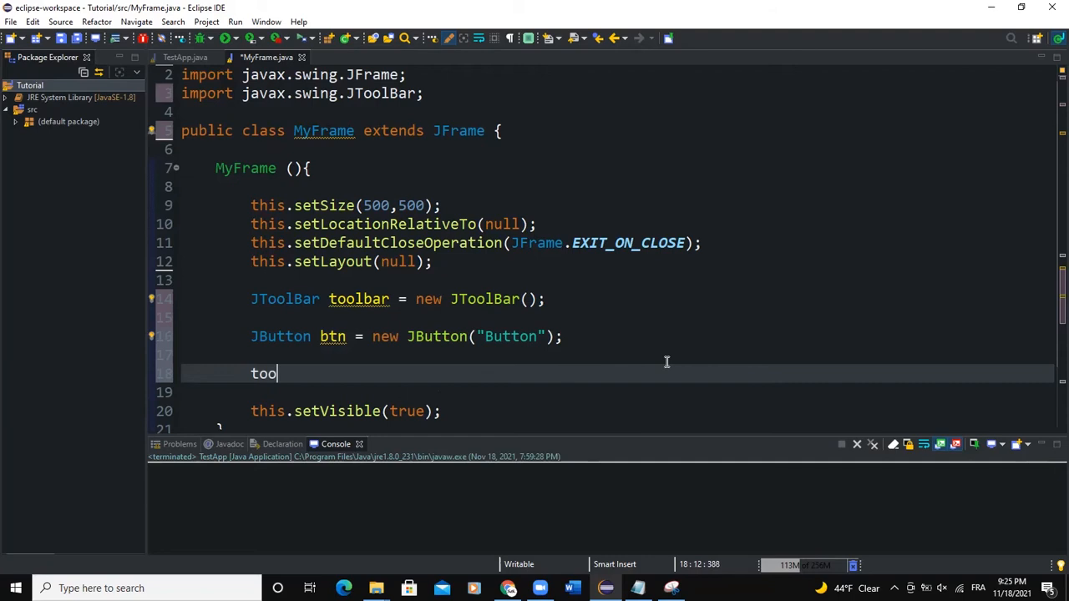
{"action": "type", "text": "lbar"}
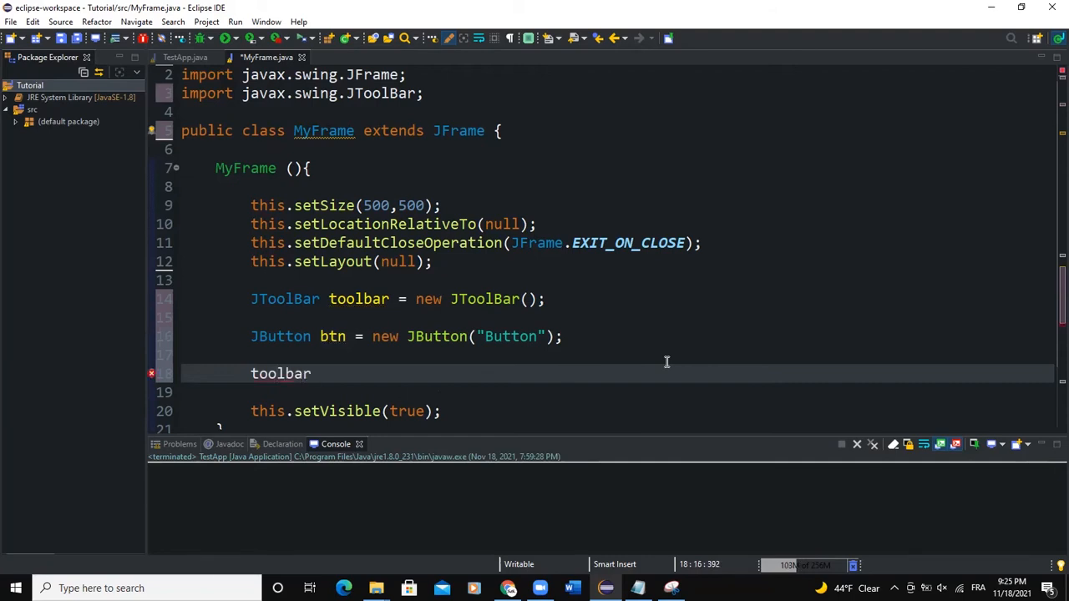
{"action": "type", "text": ".add(btn)"}
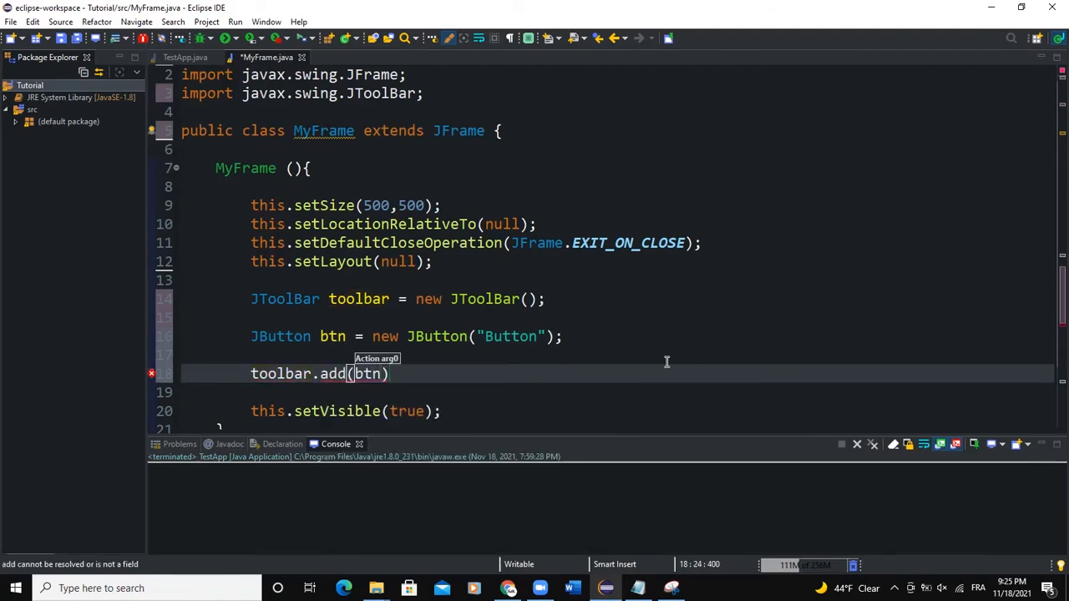
{"action": "type", "text": ";"}
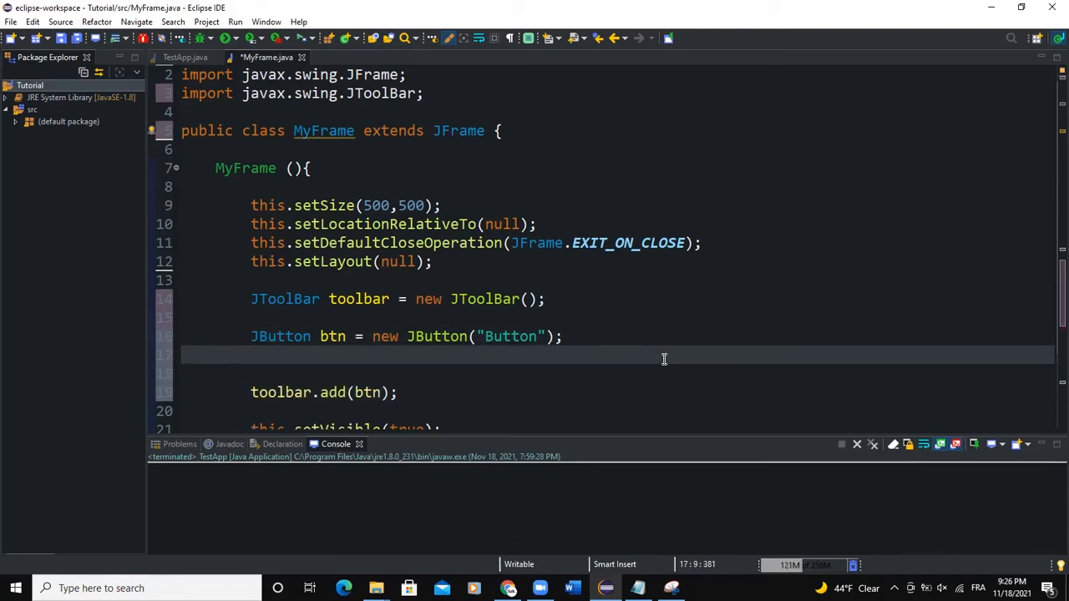
Step: Create JButton btn2 labelled "Button 2" and add it with `toolbar.add(btn2);`
{"action": "type", "text": "JButton btn2"}
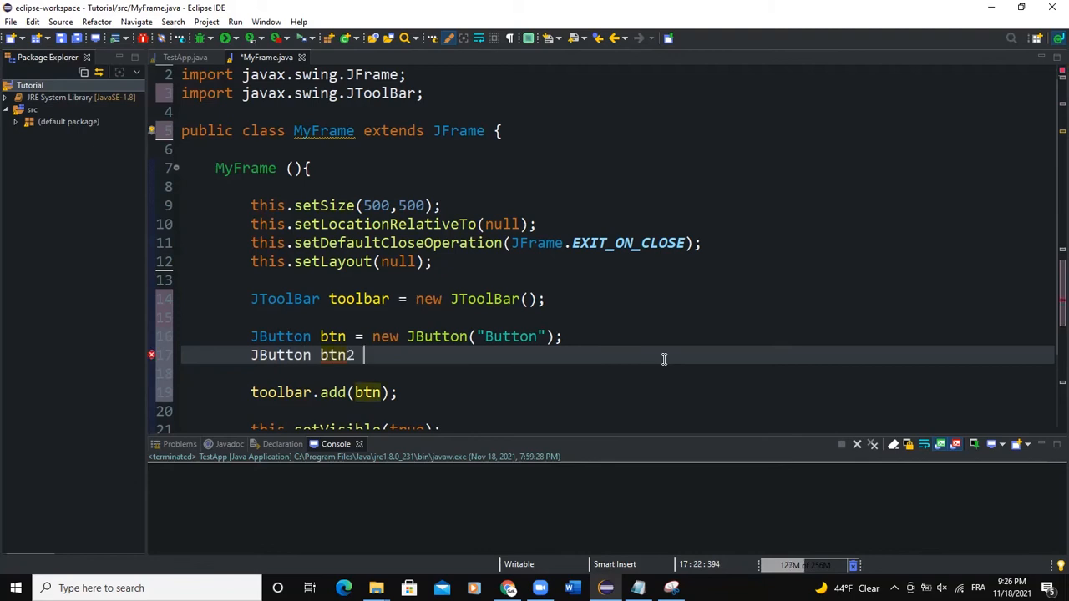
{"action": "type", "text": "= new JButton(\"\")"}
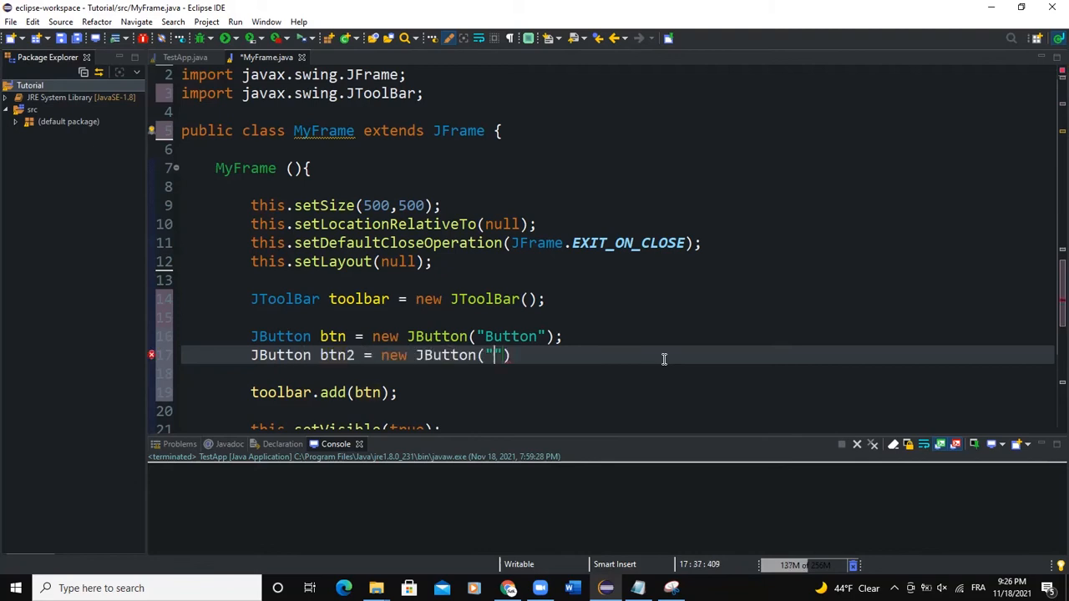
{"action": "type", "text": "Button 2"}
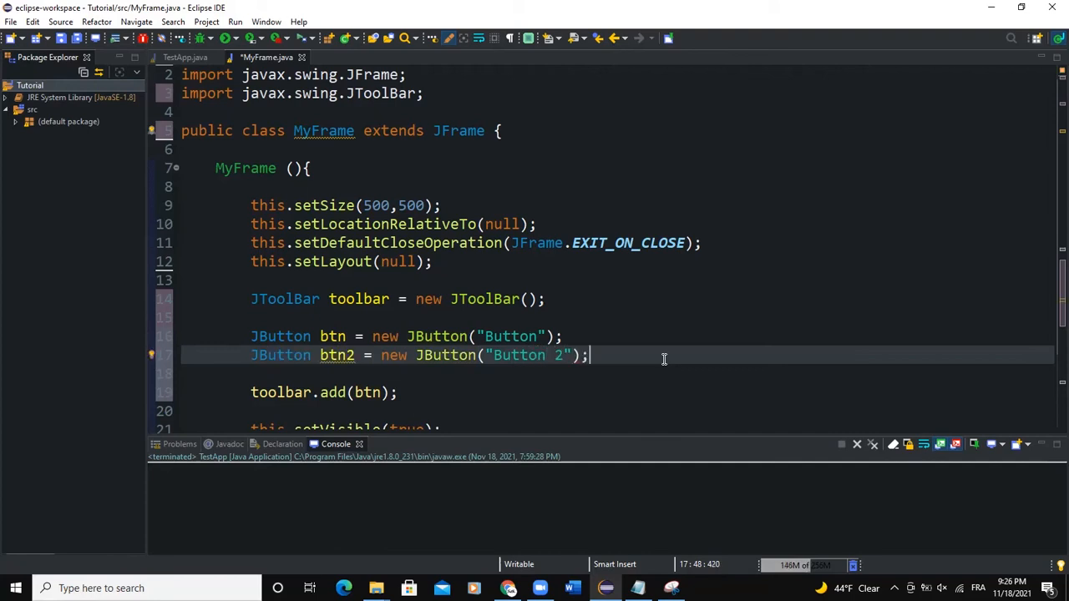
{"action": "scroll", "scroll_direction": "down", "scroll_amount": 3}
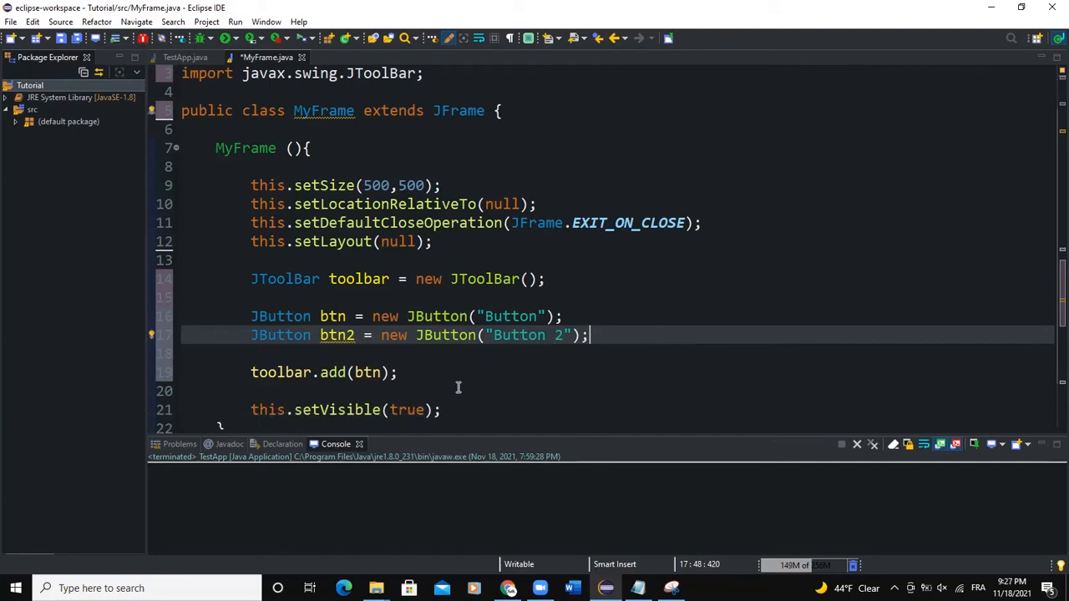
{"action": "type", "text": "too"}
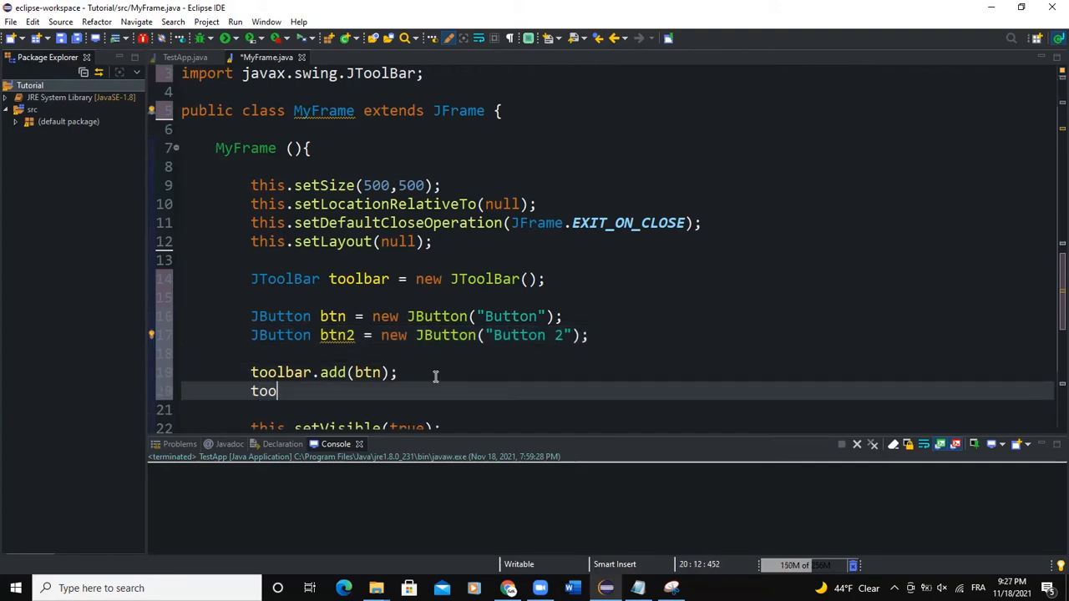
{"action": "type", "text": "lbar.add"}
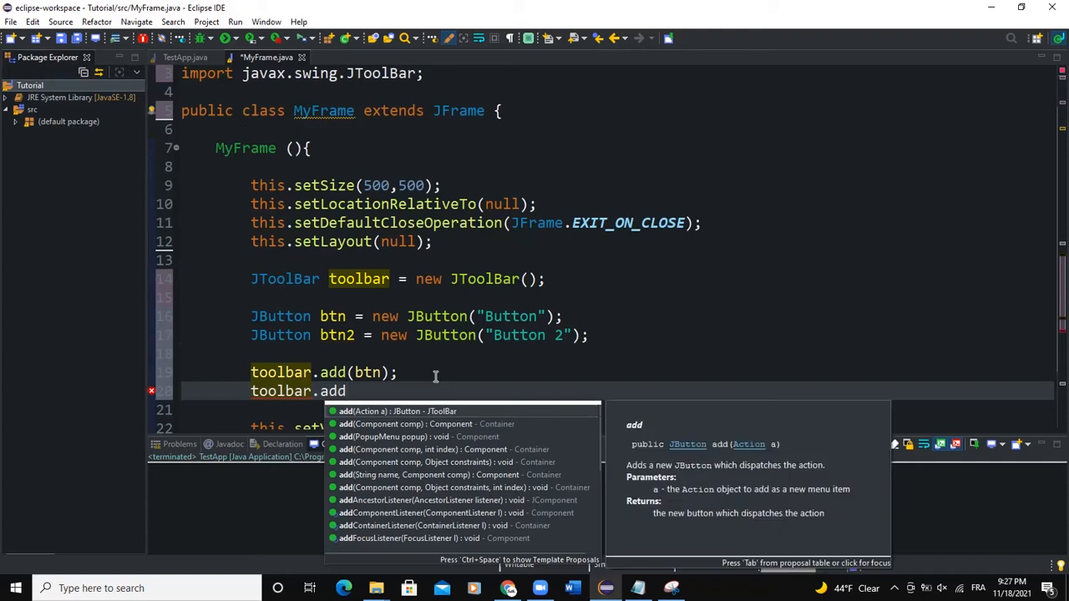
{"action": "type", "text": "(btn2);"}
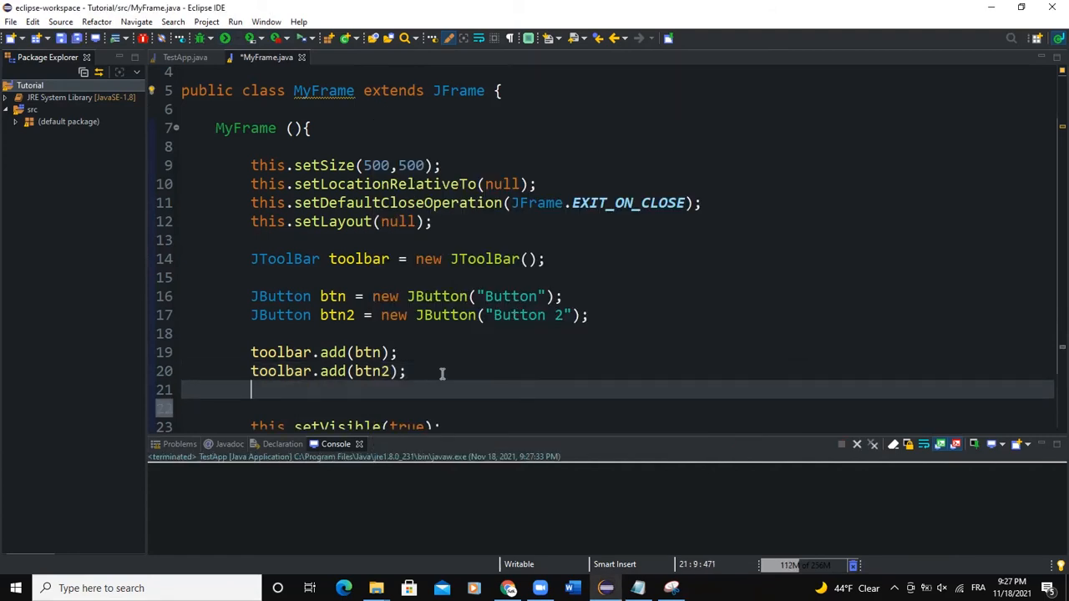
Step: Declare `Container pane = this.getContentPane();` and add the toolbar at BorderLayout.NORTH
{"action": "type", "text": "Cont"}
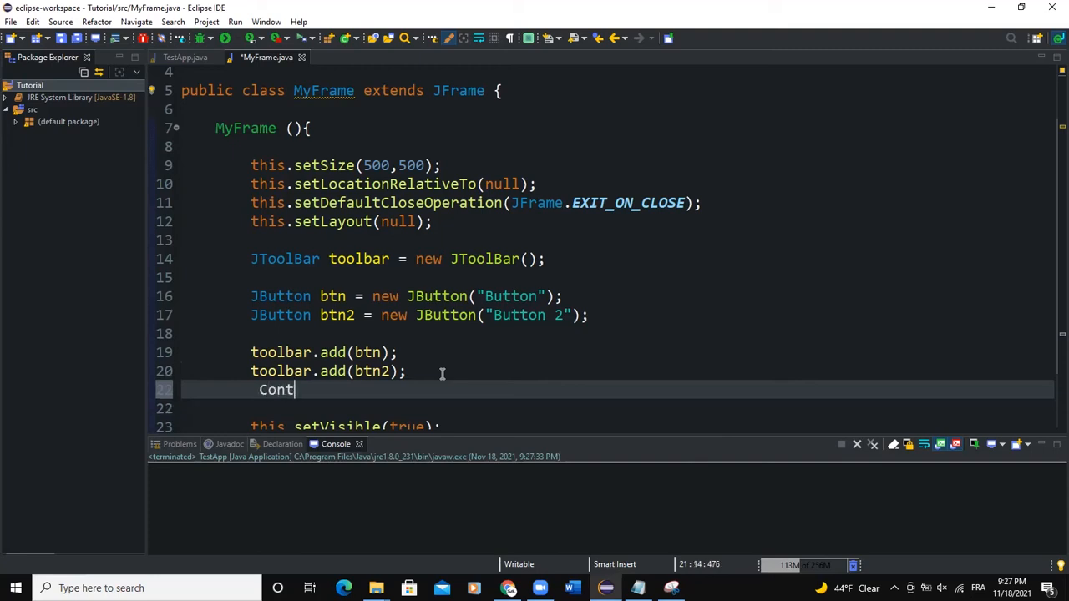
{"action": "key", "text": "BackSpace"}
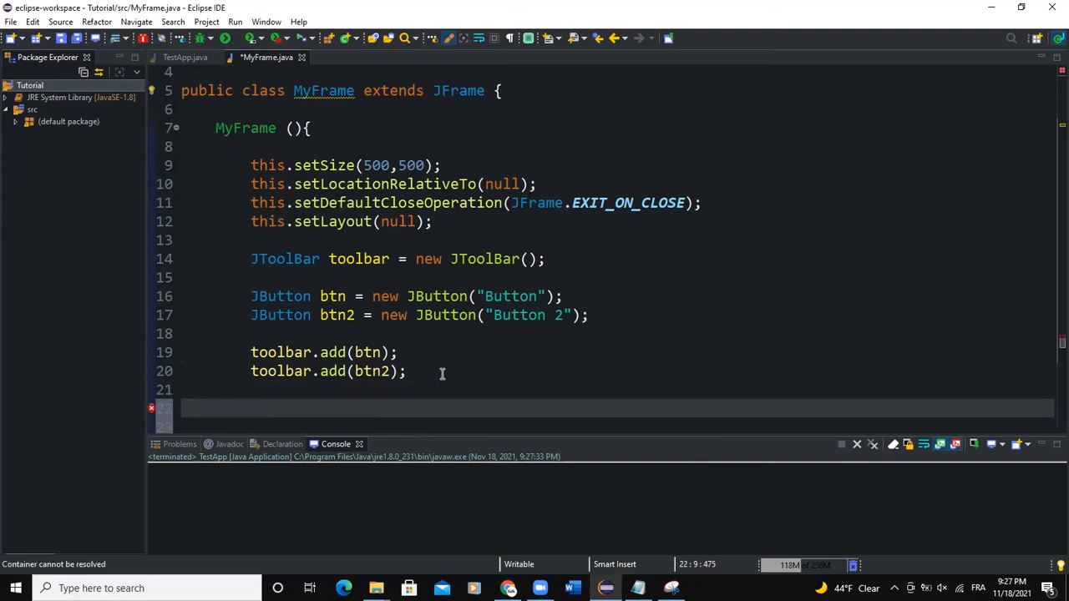
{"action": "type", "text": "Container"}
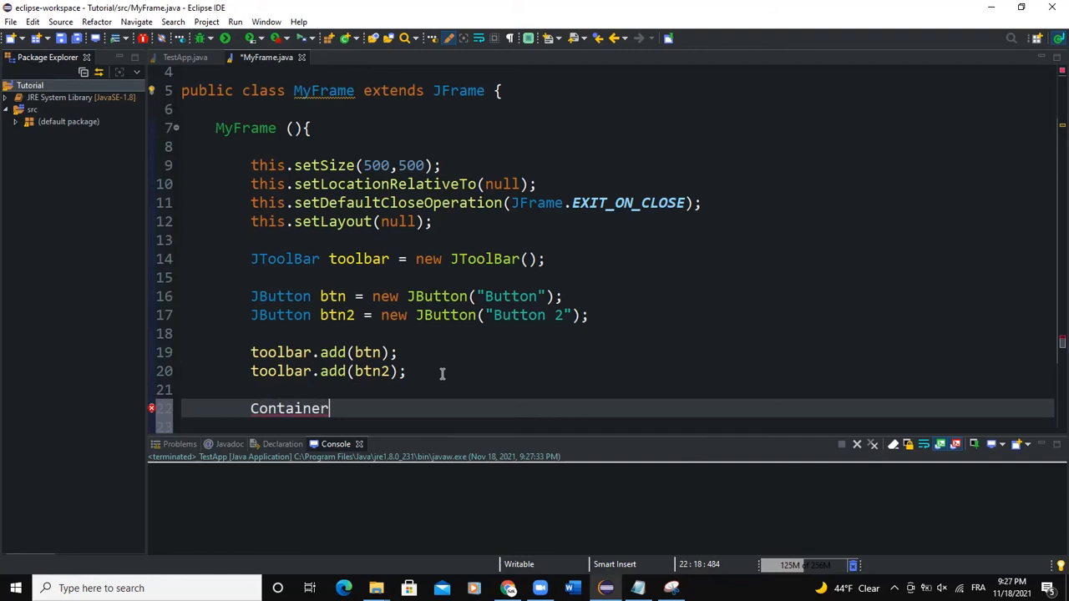
{"action": "type", "text": "pane = this"}
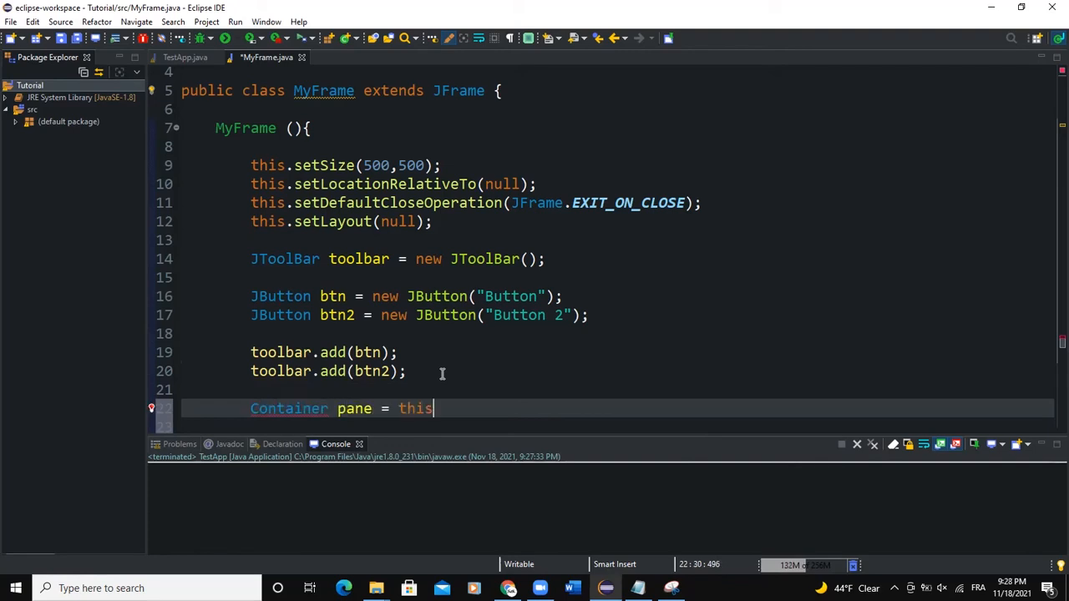
{"action": "type", "text": ".getContentPane();"}
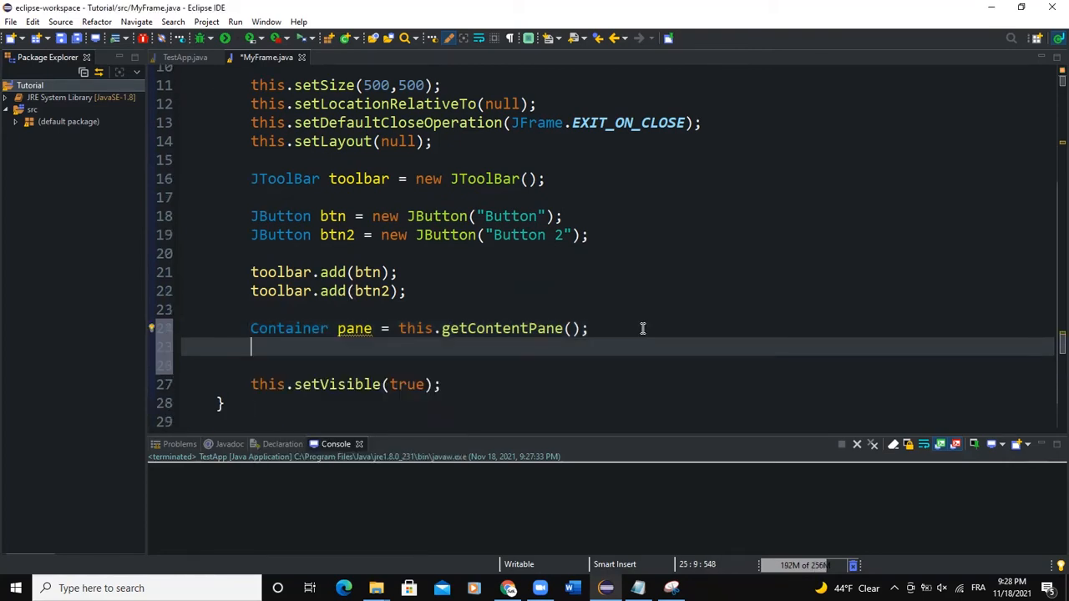
{"action": "type", "text": "pane.add(comp"}
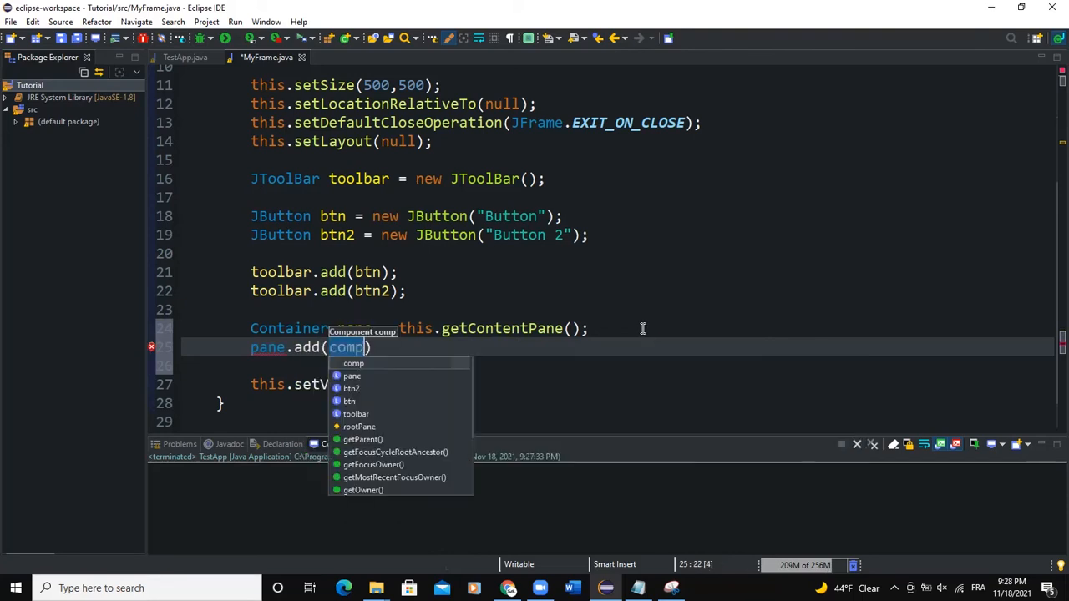
{"action": "type", "text": "toolbar, Bo"}
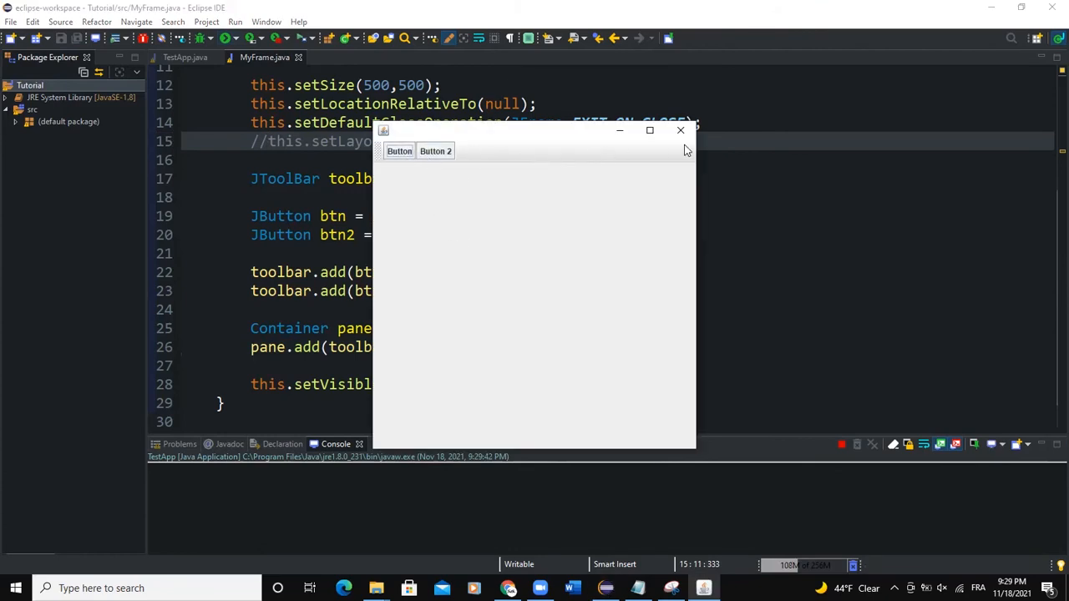
Step: Close the running test frame after checking Button and Button 2 appear
{"action": "left_click", "coordinate": [681, 131]}
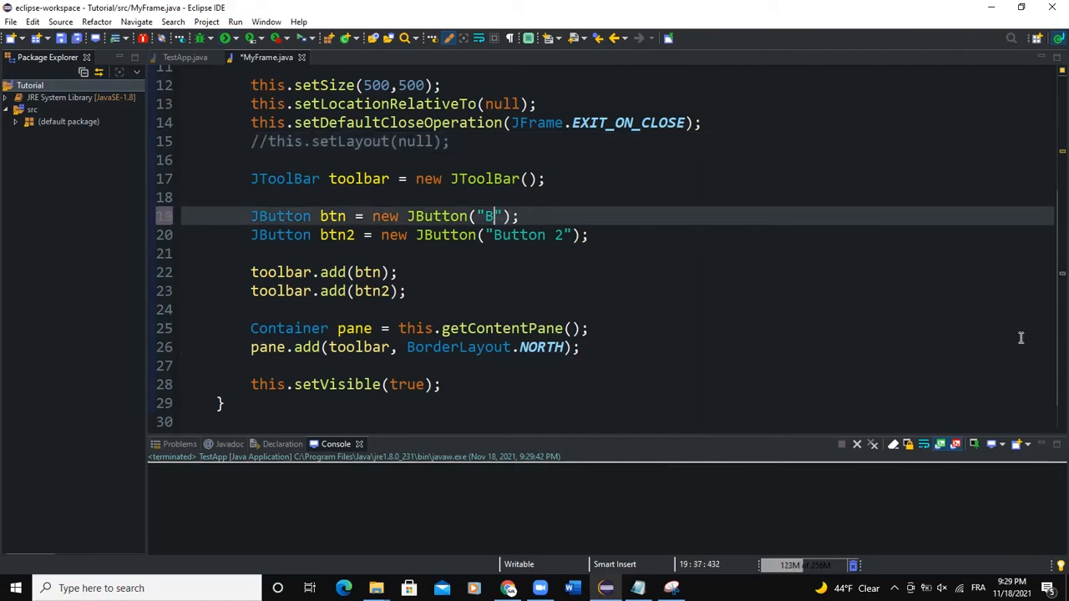
Step: Change the button labels to "New" and "Edit"
{"action": "type", "text": "ew"}
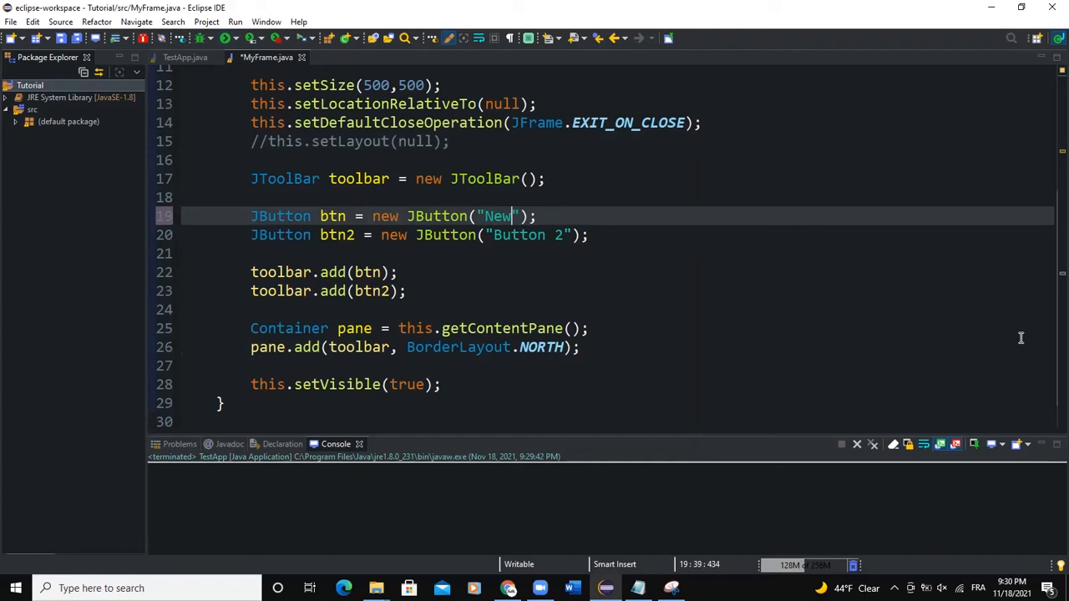
{"action": "type", "text": "Edit"}
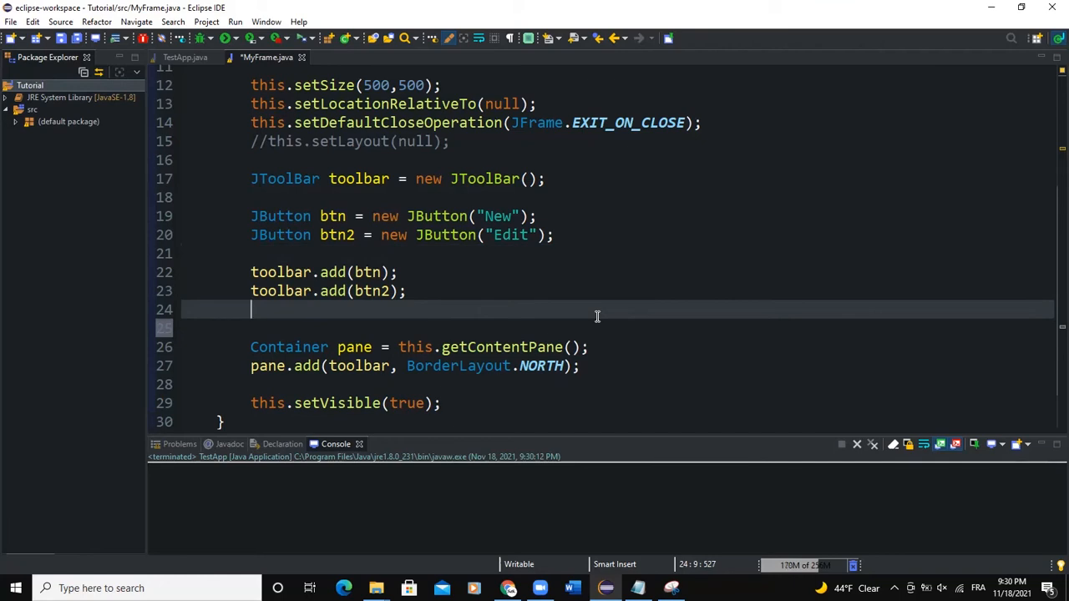
Step: Add a JComboBox with "Sign in", "Register" and "Help" options via toolbar.add
{"action": "type", "text": "toolbar.add(new JComboBox(n"}
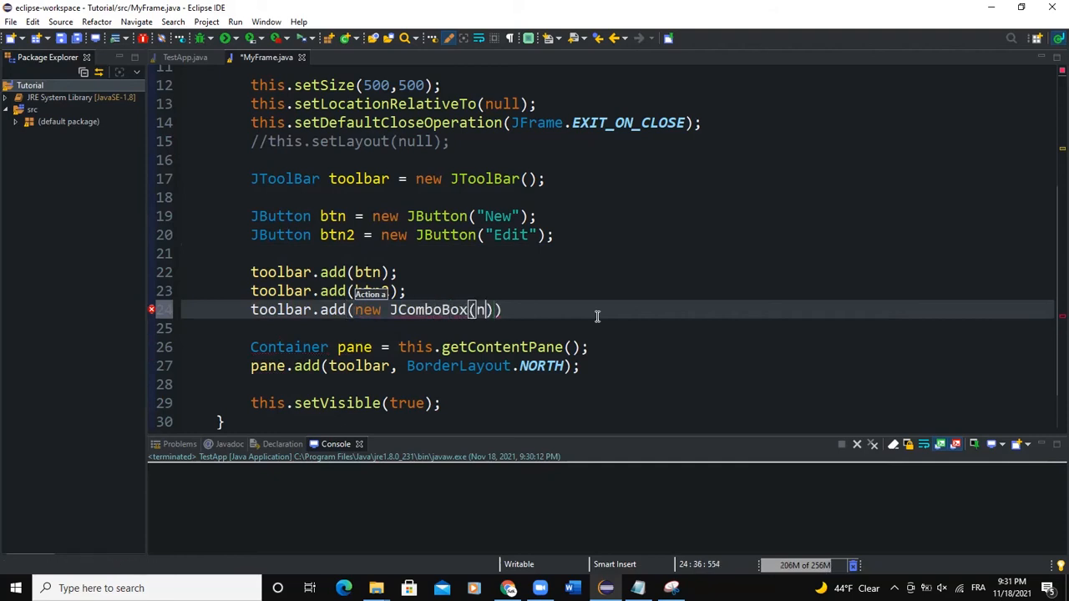
{"action": "type", "text": "new"}
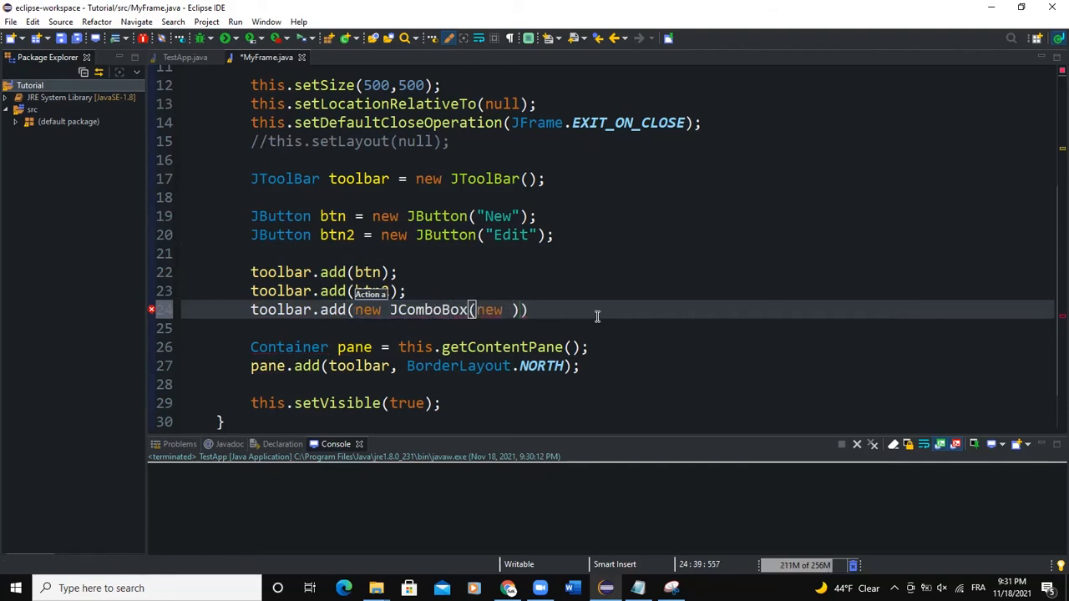
{"action": "type", "text": "String[] {\""}
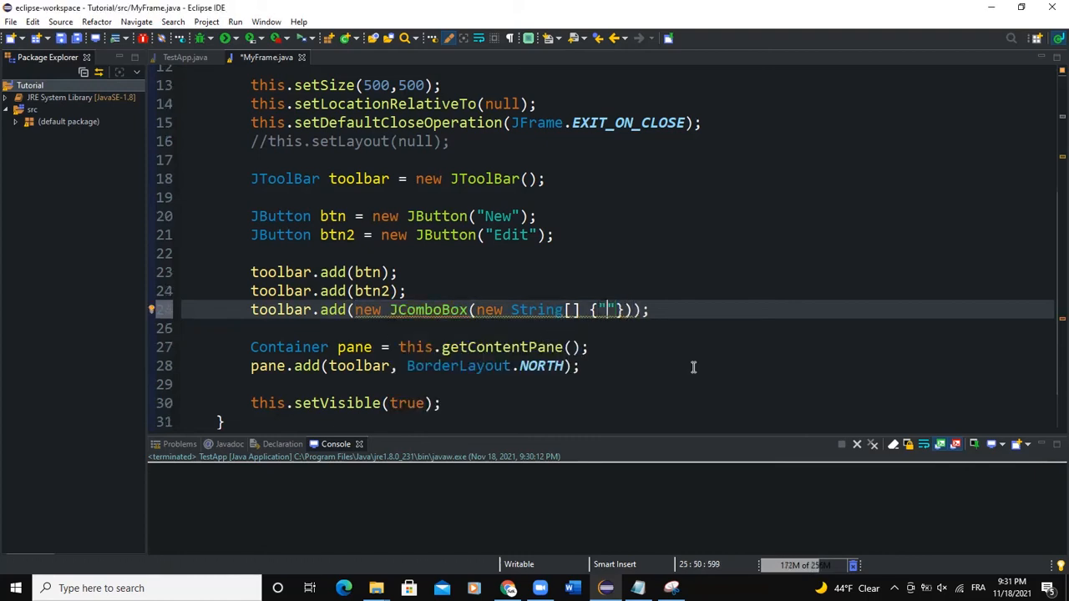
{"action": "type", "text": "\""}
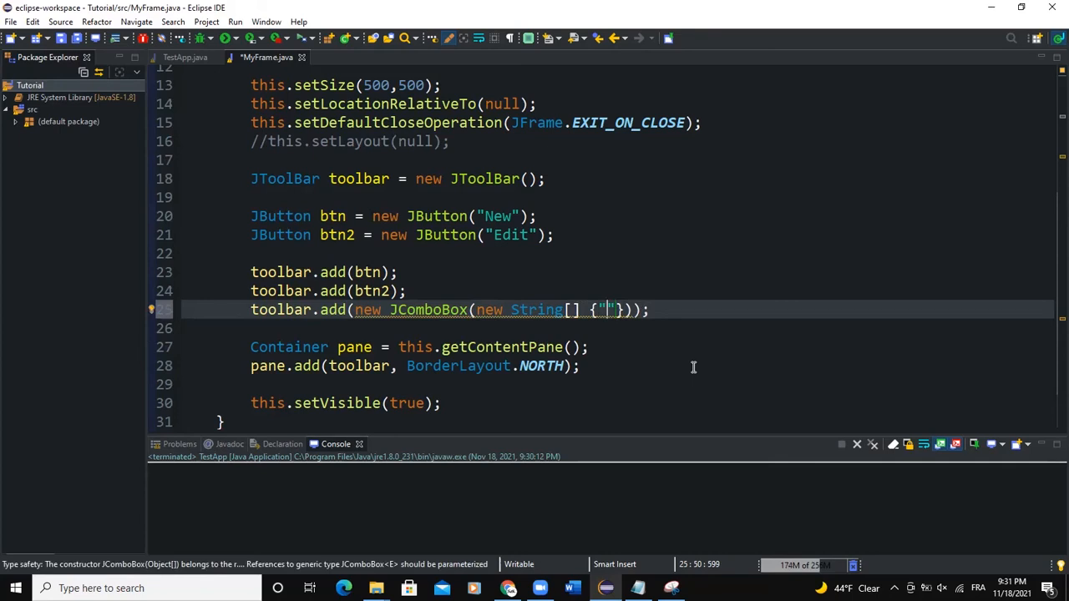
{"action": "type", "text": "S"}
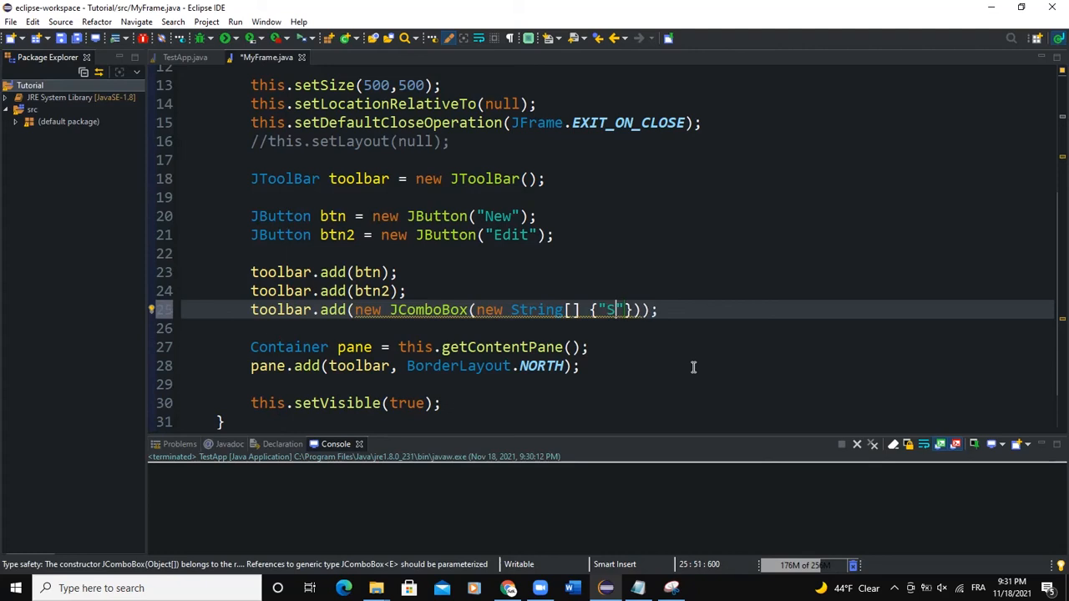
{"action": "type", "text": "ign in"}
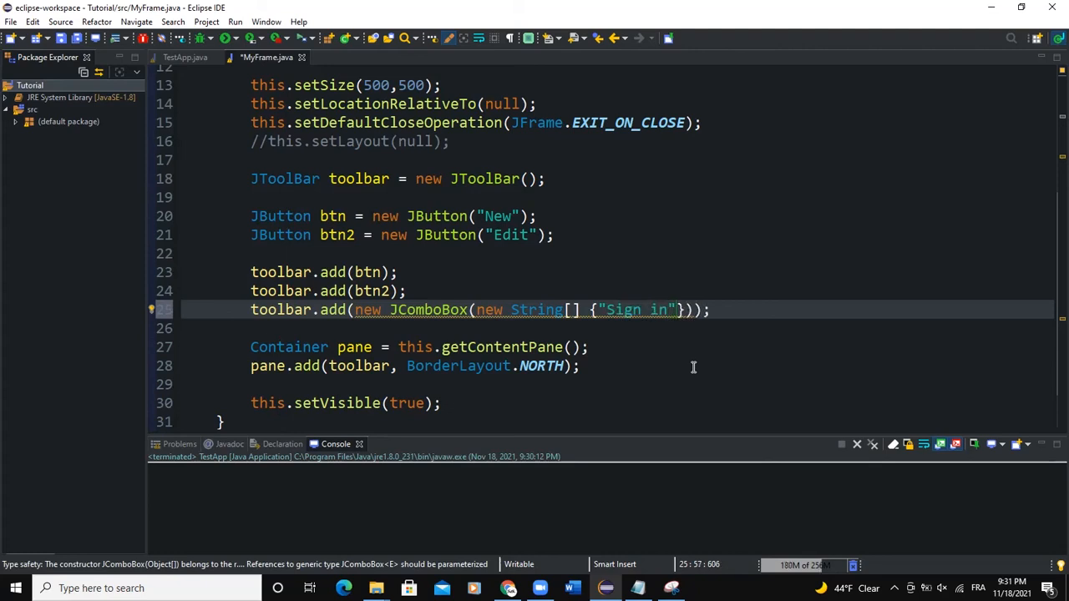
{"action": "type", "text": ", \"Register\", \"Hel\""}
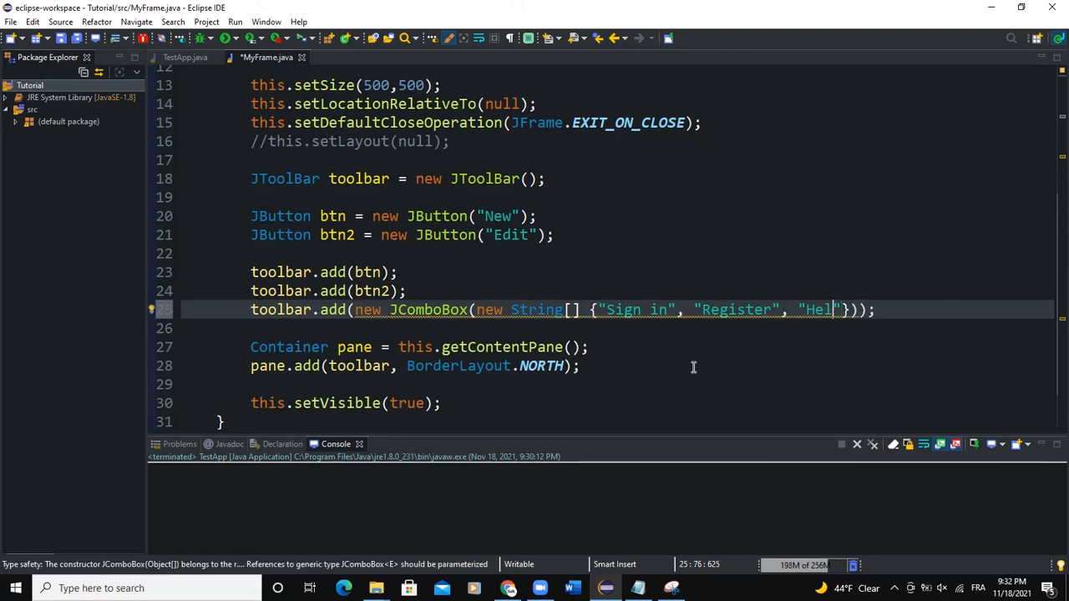
{"action": "type", "text": "p"}
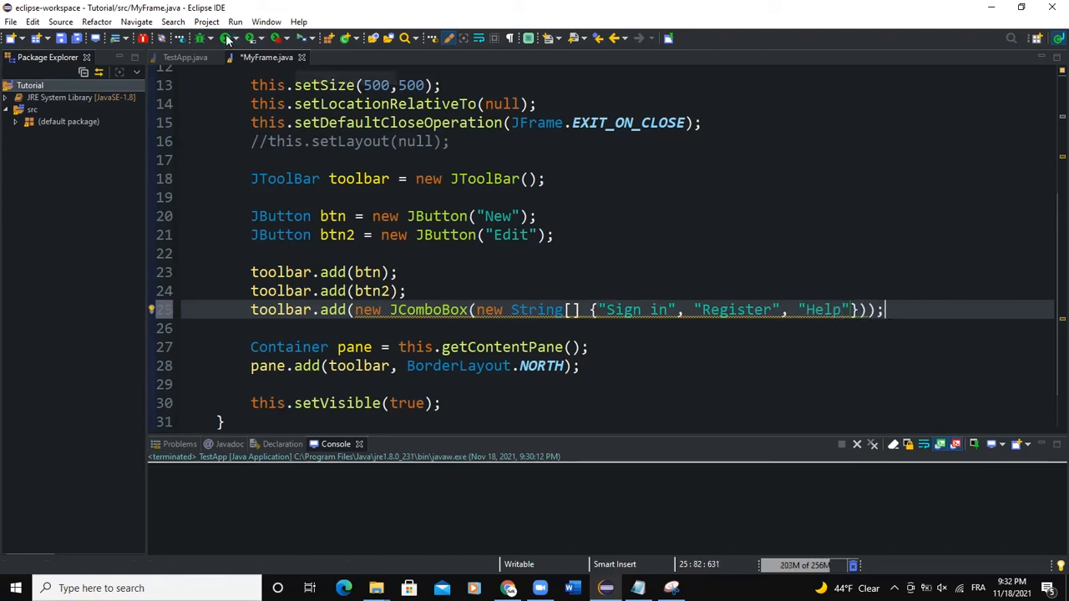
Step: Save and run the frame, then open the combo box to show its three choices
{"action": "left_click", "coordinate": [227, 40]}
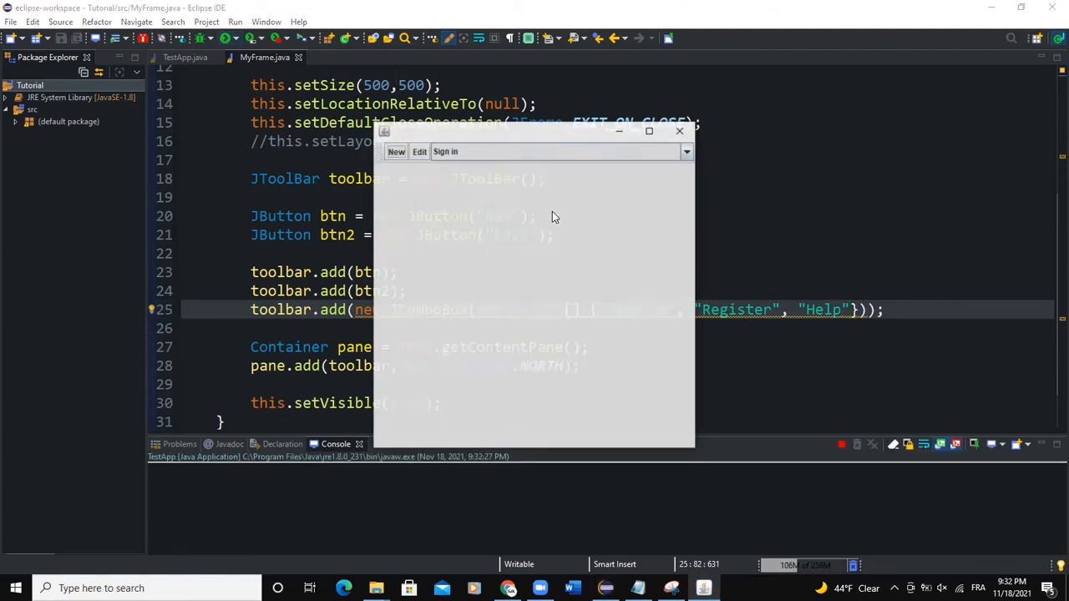
{"action": "left_click", "coordinate": [686, 151]}
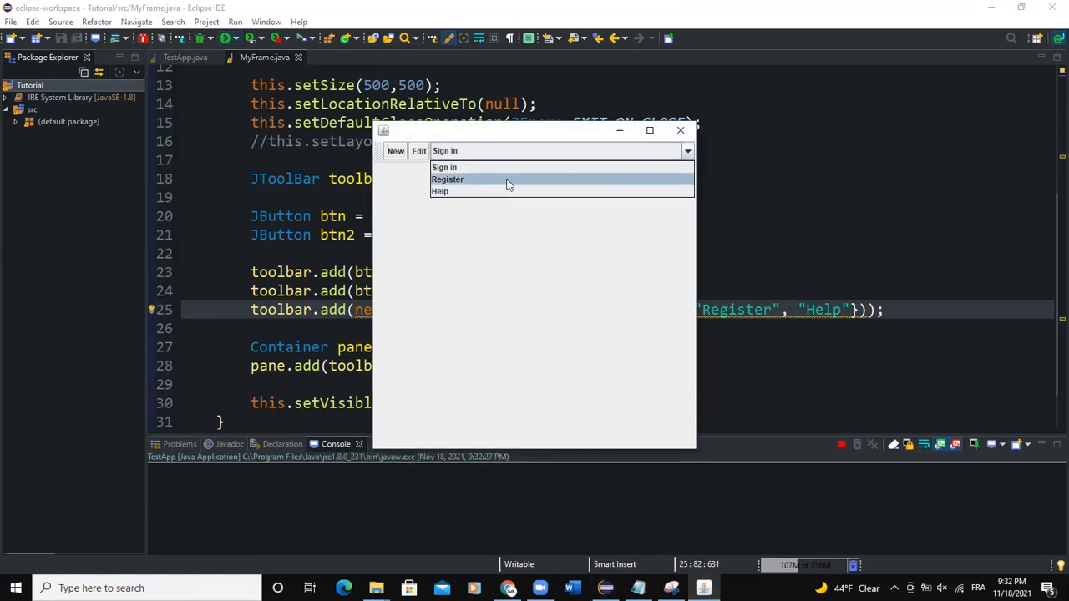
{"action": "mouse_move", "coordinate": [394, 158]}
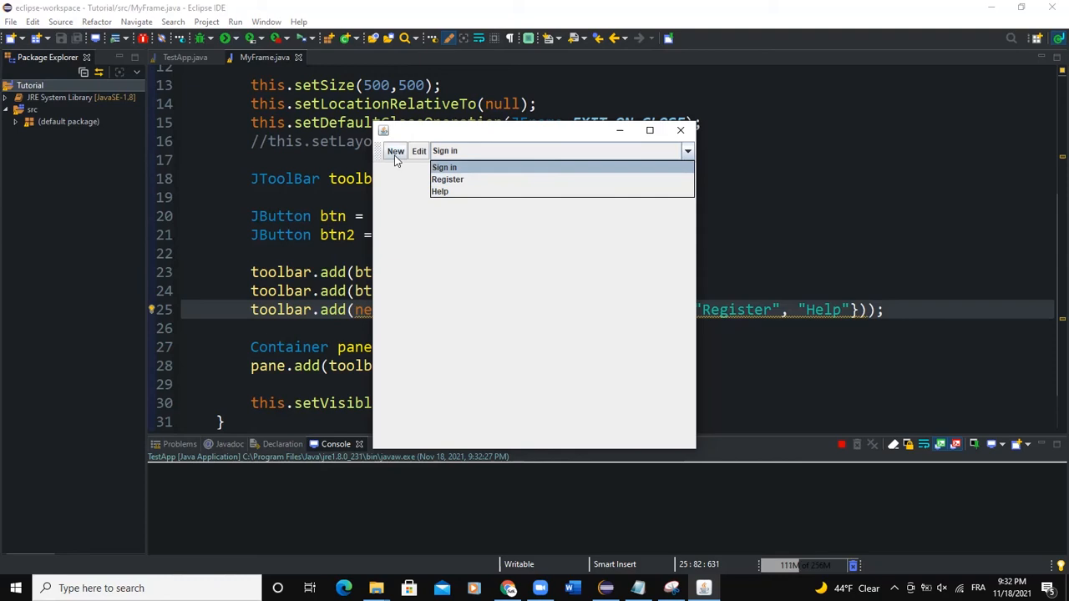
{"action": "mouse_move", "coordinate": [419, 155]}
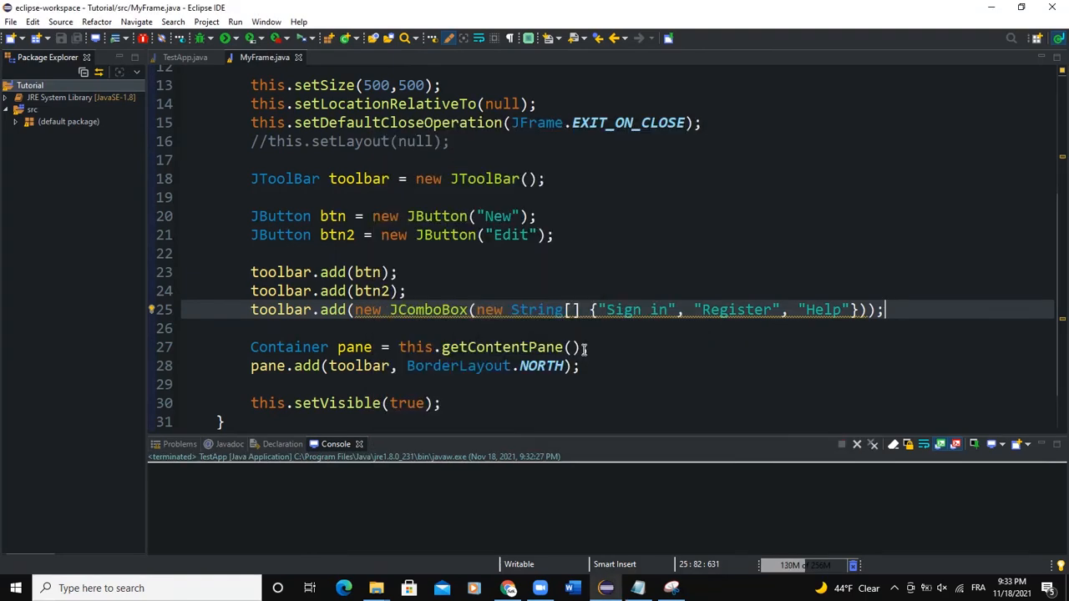
Step: Declare `JTextArea textarea = new JTextArea();` in the constructor
{"action": "scroll", "scroll_direction": "down", "scroll_amount": 3}
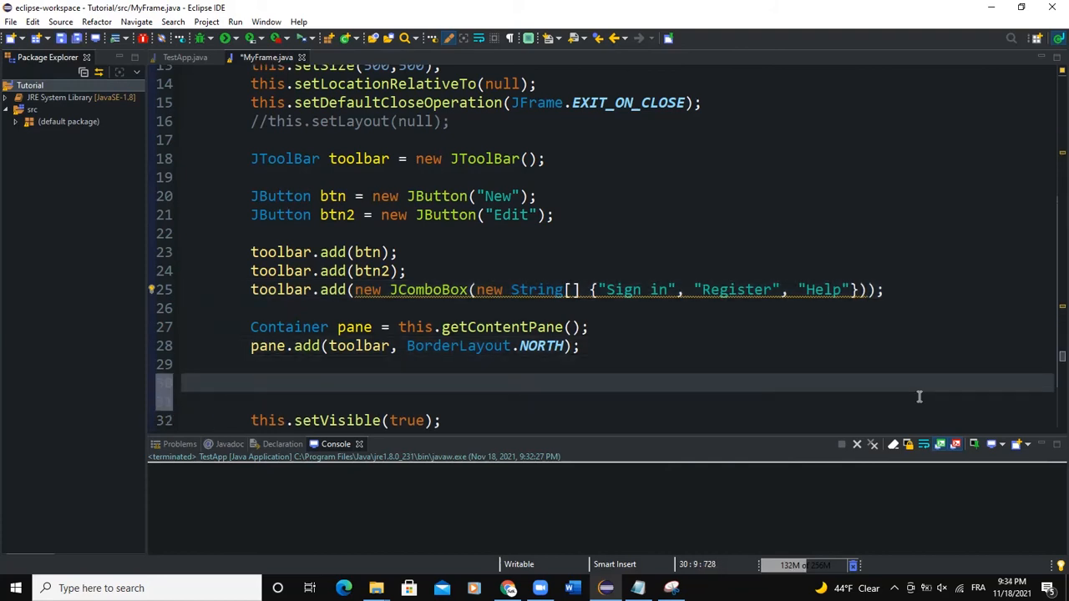
{"action": "type", "text": "JTextA"}
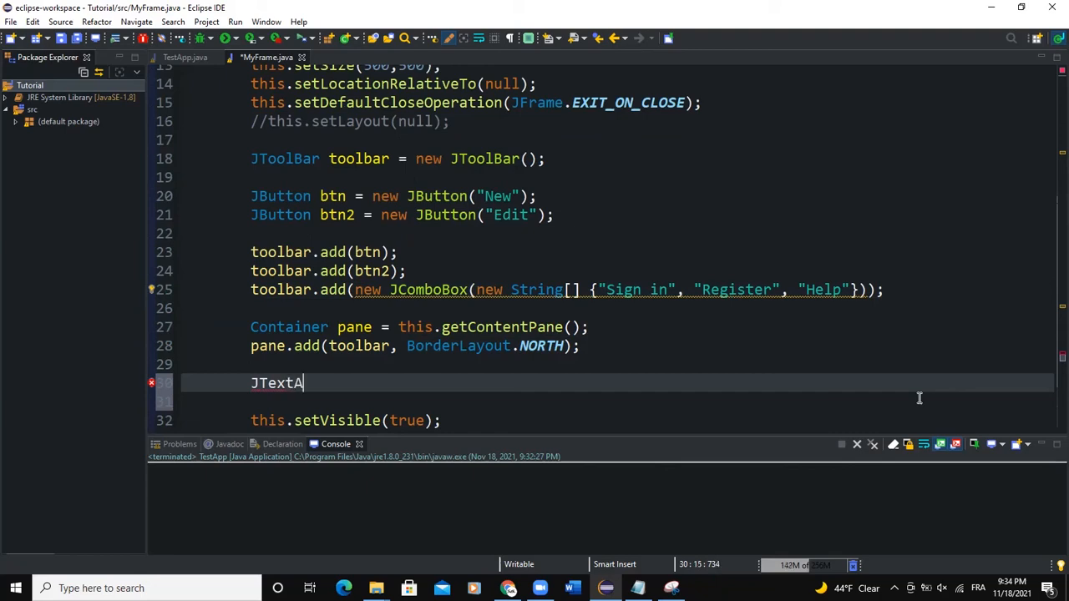
{"action": "type", "text": "rea textare"}
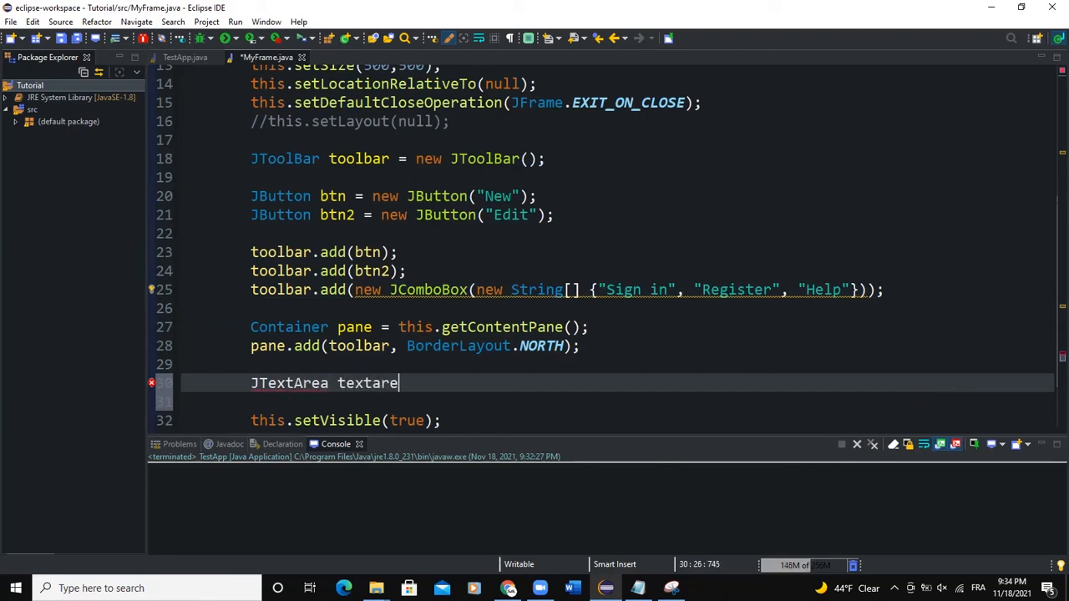
{"action": "type", "text": "a = new JTextArea();"}
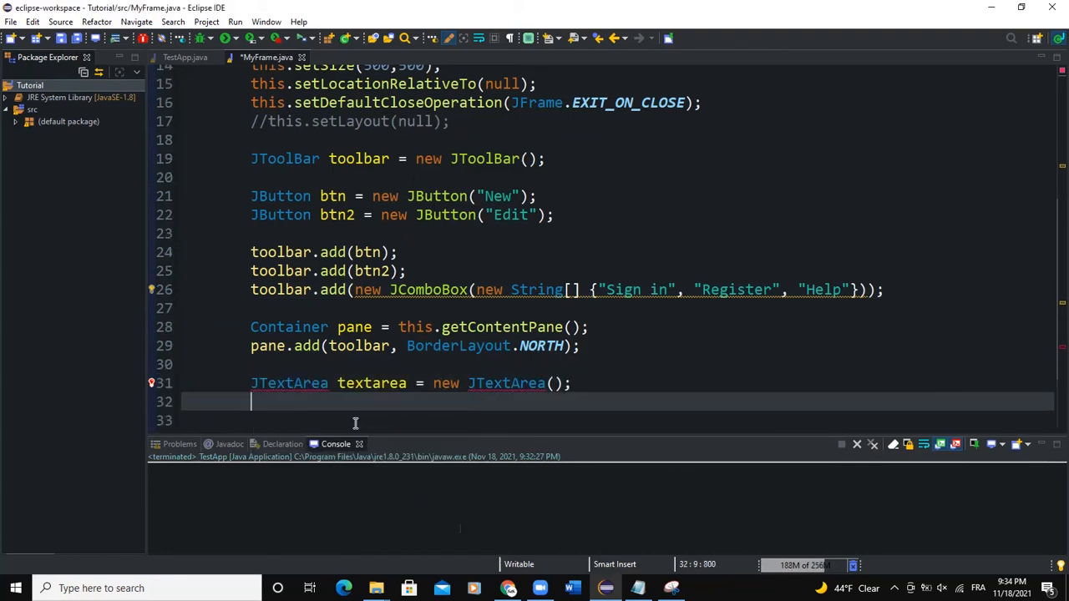
Step: Wrap textarea in `JScrollPane scrollpane = new JScrollPane(textarea);`
{"action": "type", "text": "JScrollPane"}
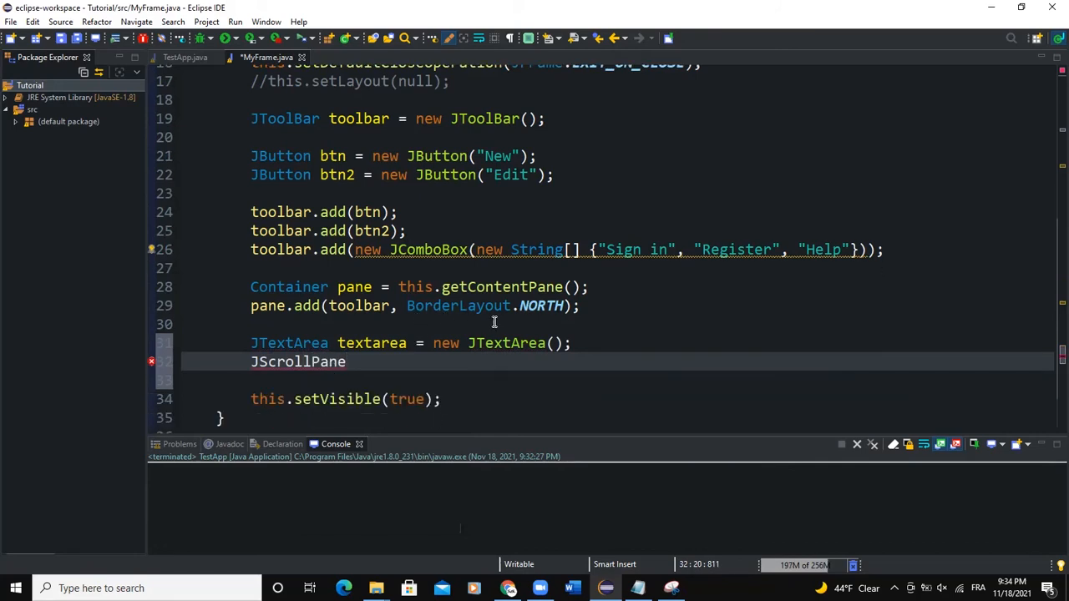
{"action": "type", "text": "scr"}
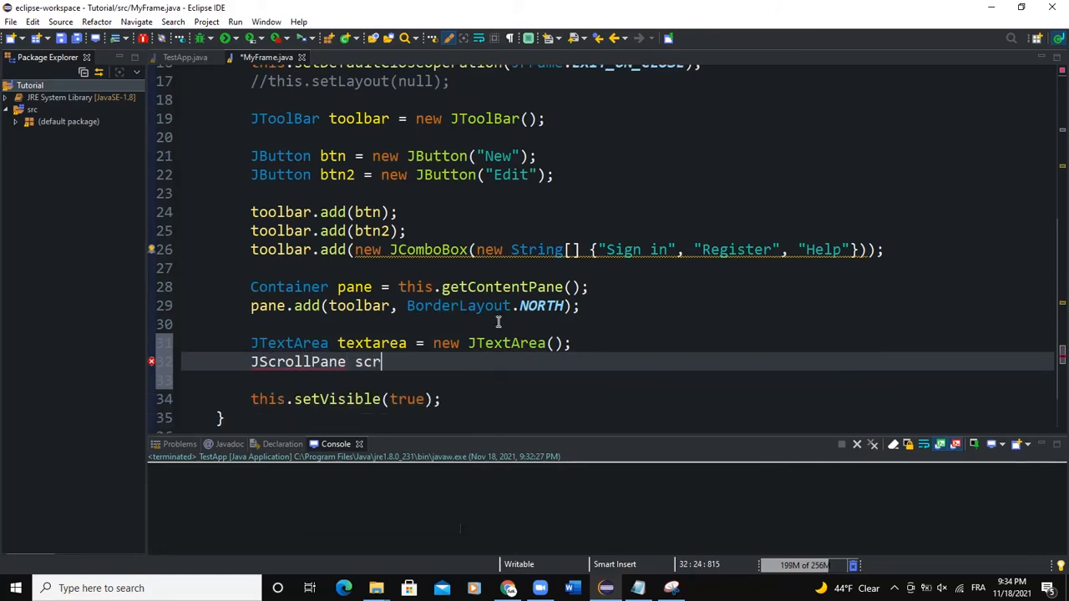
{"action": "type", "text": "ollpane"}
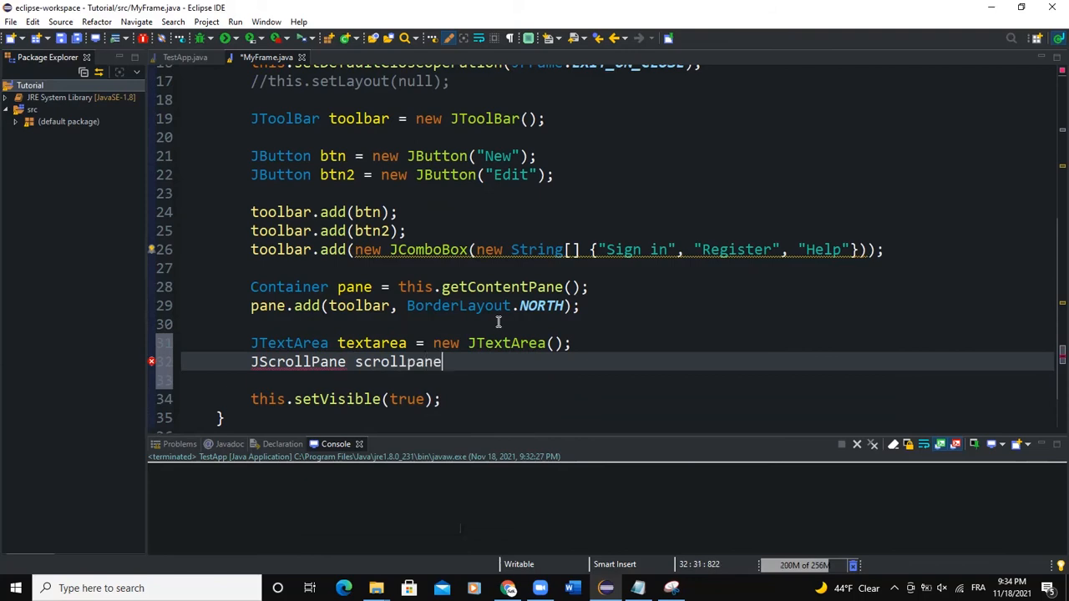
{"action": "type", "text": "= new"}
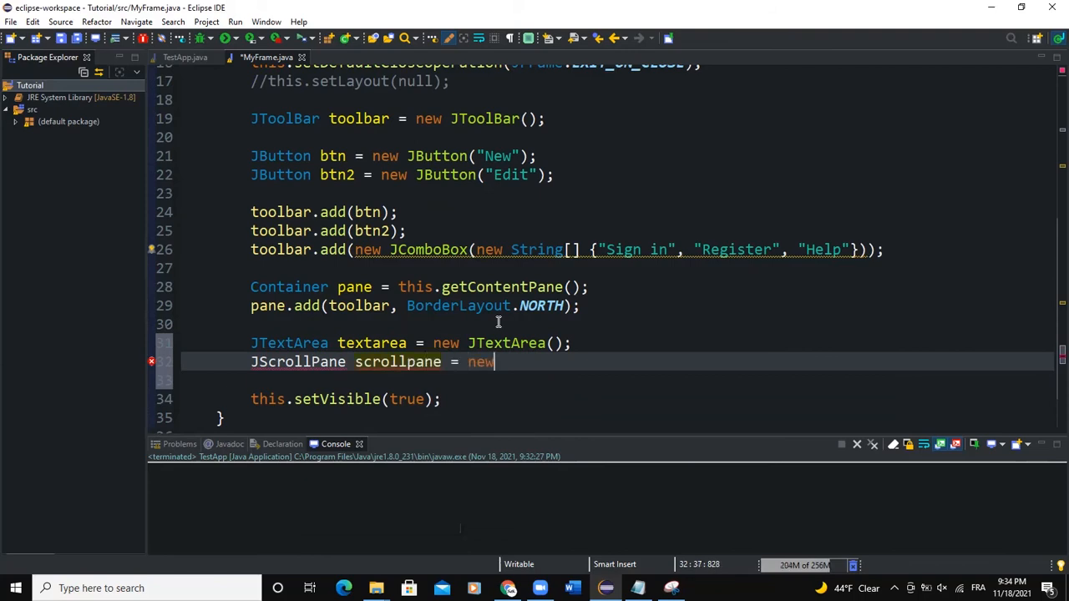
{"action": "type", "text": "JScrollPane(t"}
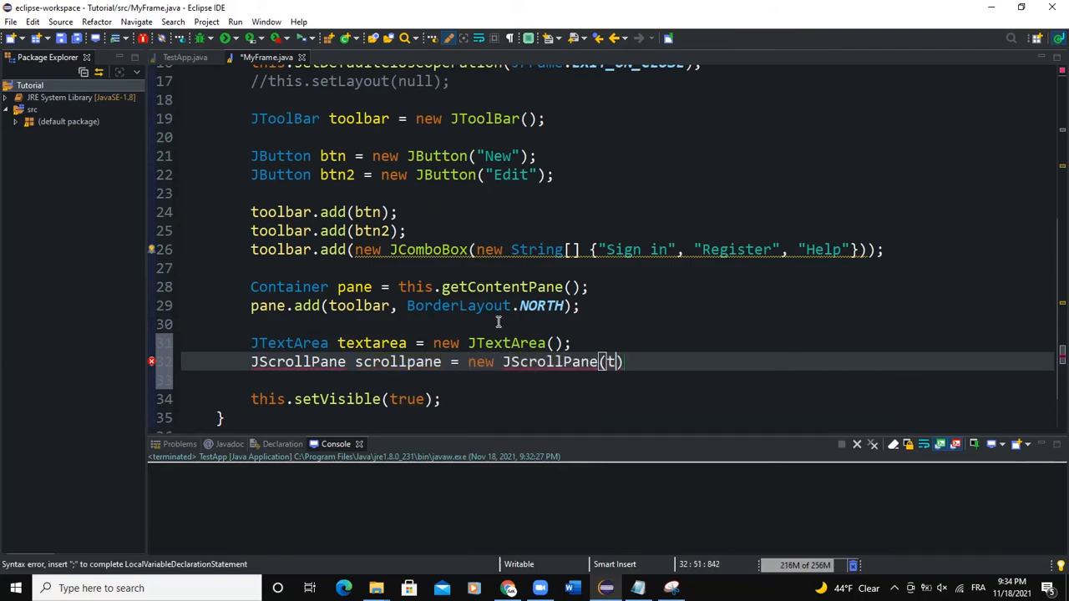
{"action": "type", "text": "extarea"}
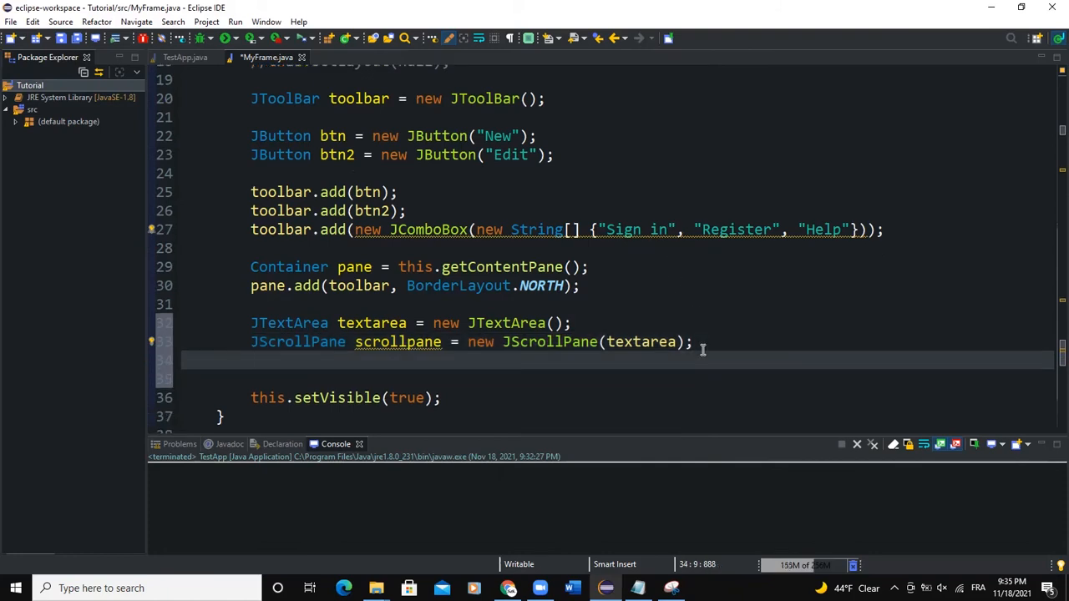
Step: Add scrollpane to the content pane and construct the text area as JTextArea(500,500)
{"action": "type", "text": "pane"}
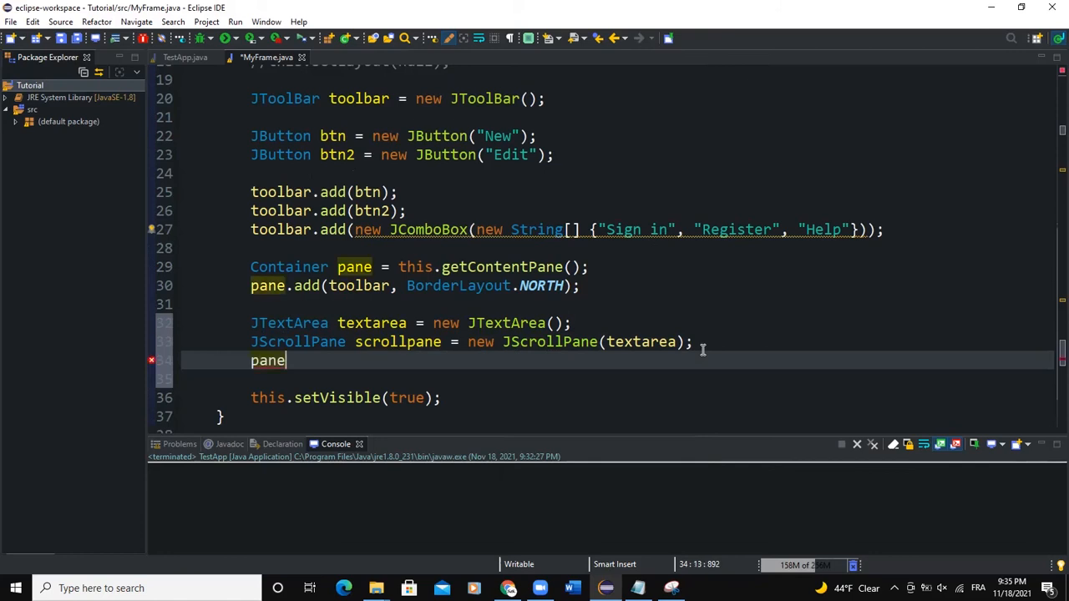
{"action": "type", "text": ".add("}
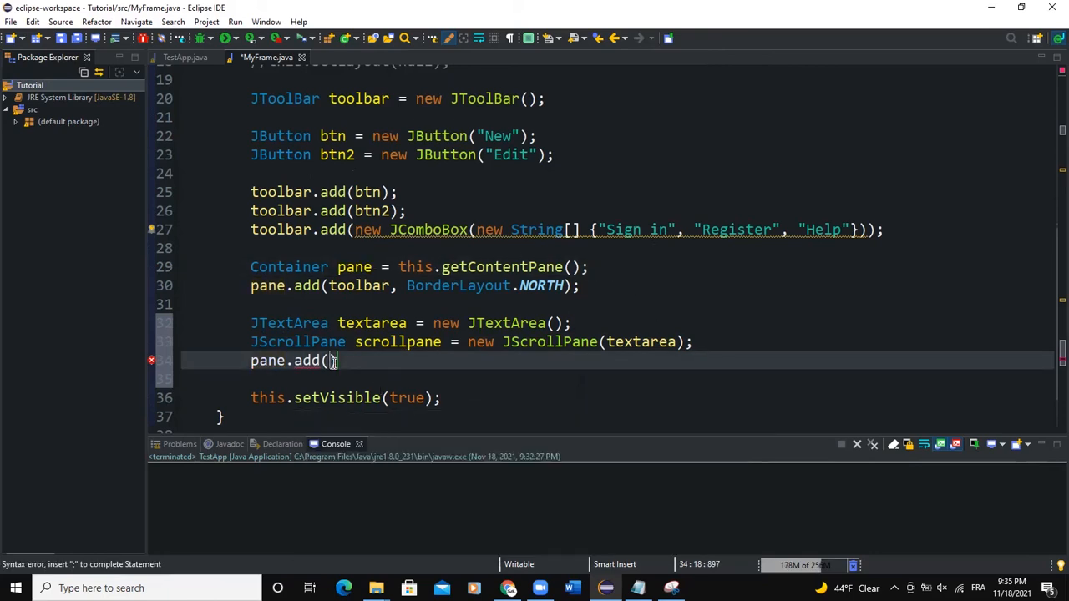
{"action": "type", "text": "scroll"}
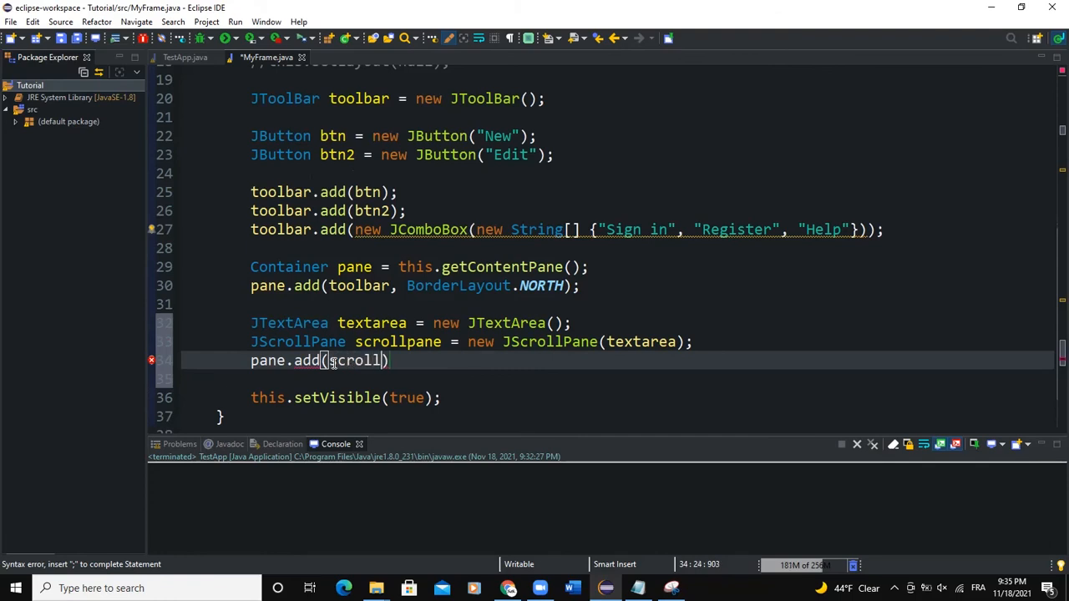
{"action": "type", "text": ", BorderLayout.EAST"}
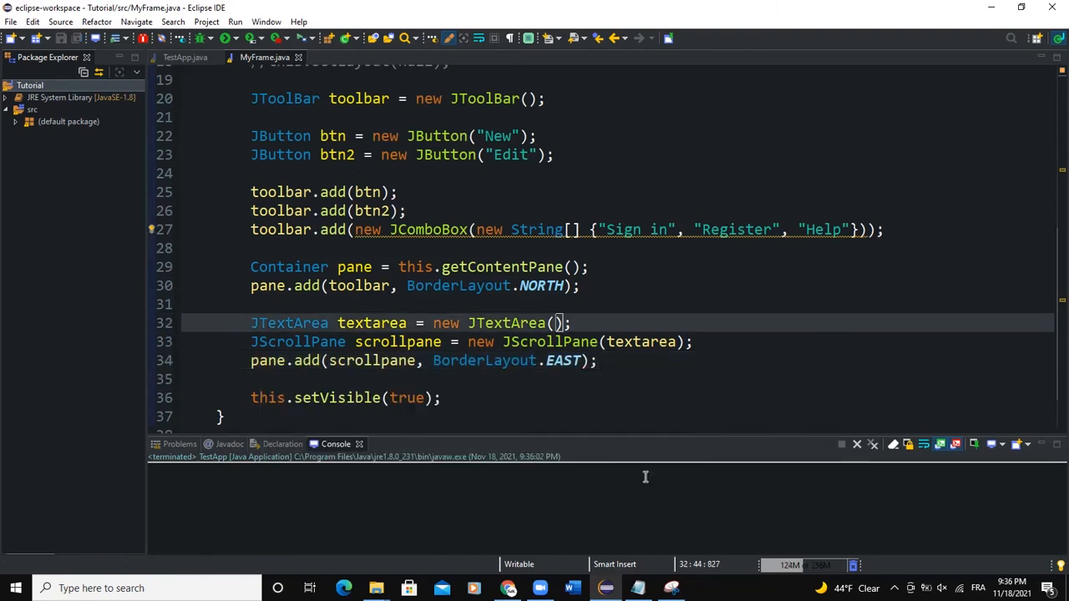
{"action": "type", "text": "500,500"}
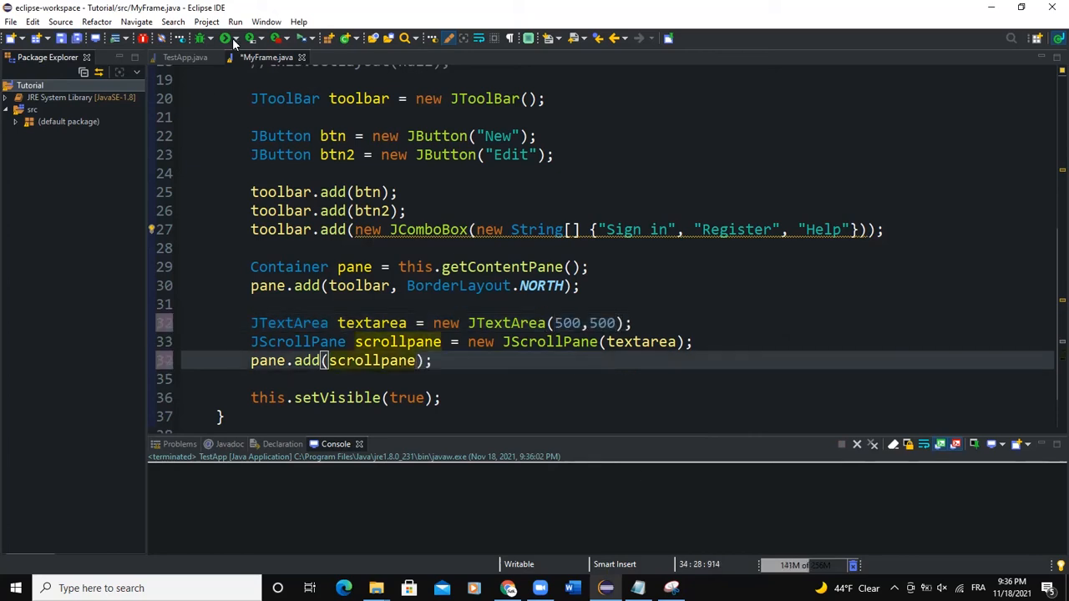
Step: Run the frame, fill its text area with text to test scrolling, then close it
{"action": "left_click", "coordinate": [225, 38]}
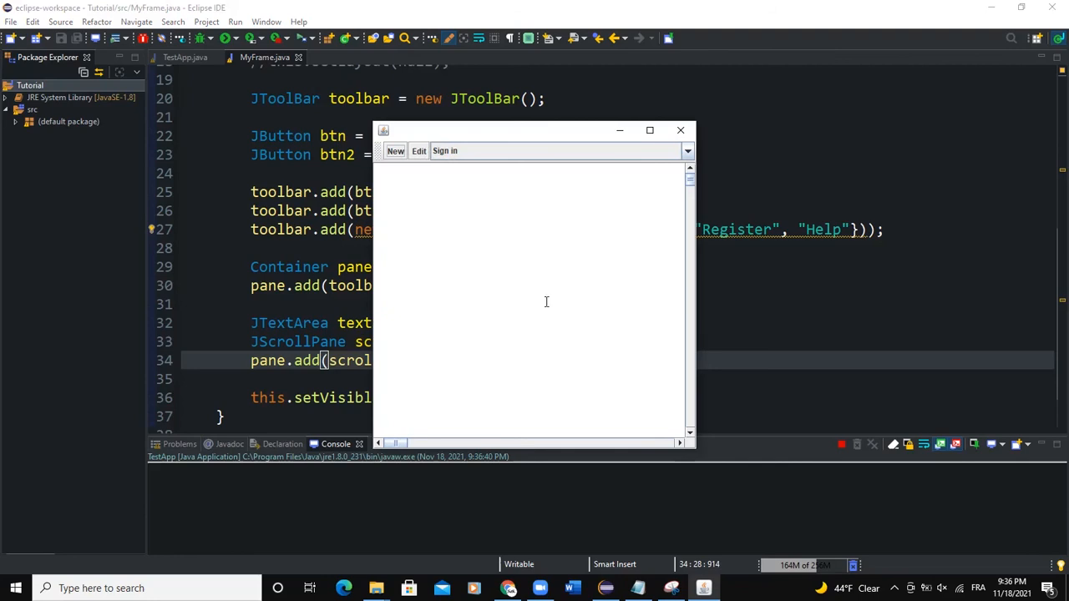
{"action": "mouse_move", "coordinate": [675, 234]}
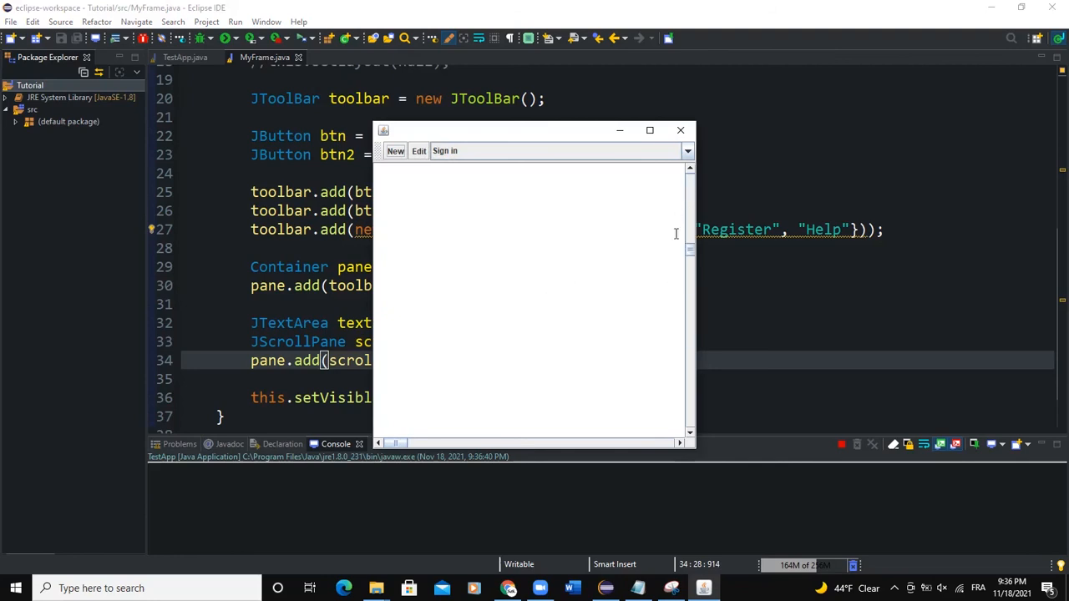
{"action": "type", "text": "dflلxékéxls"}
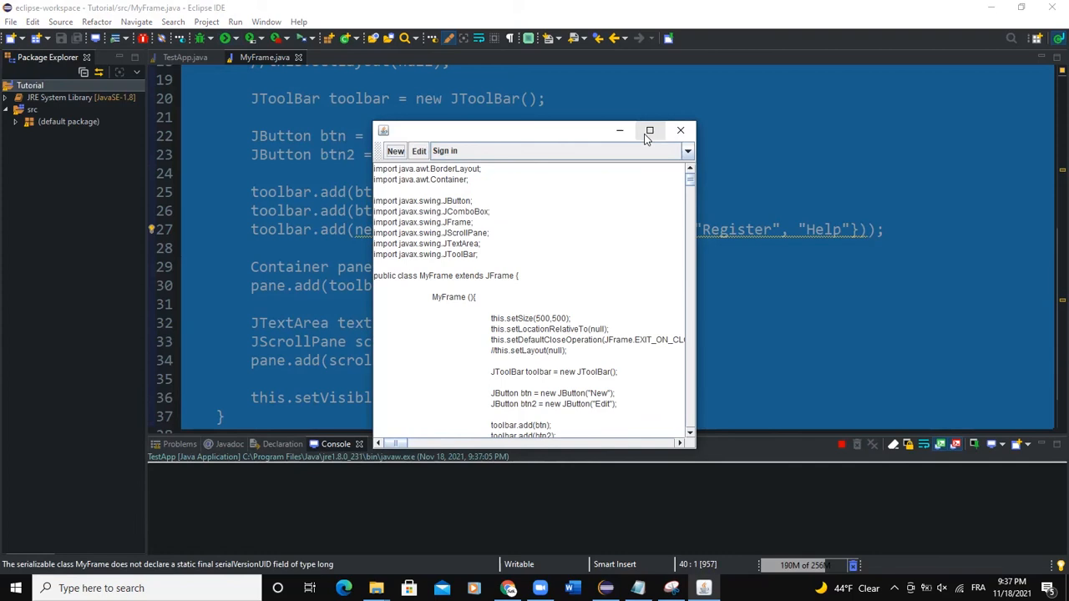
{"action": "left_click", "coordinate": [679, 130]}
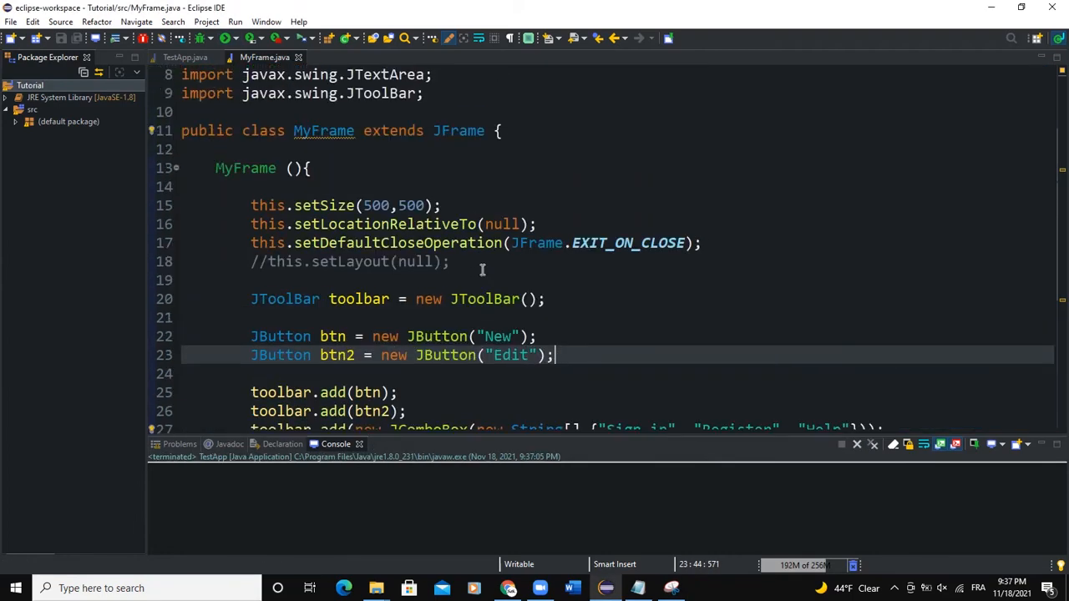
Step: Add 'toolbar.addSeparator();' after the New button add, using autocomplete
{"action": "scroll", "scroll_direction": "down", "scroll_amount": 3}
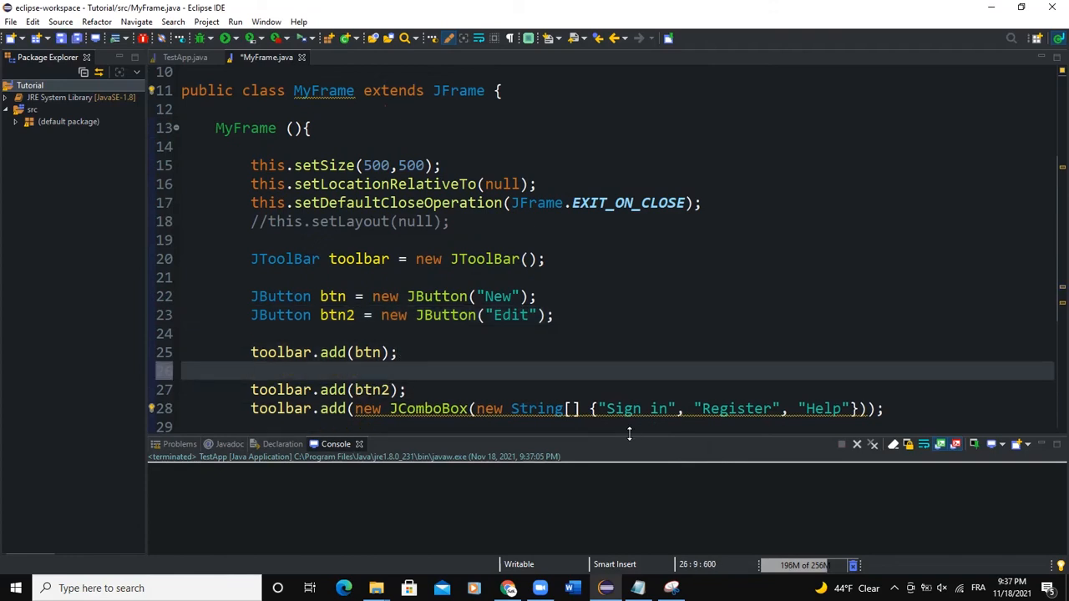
{"action": "type", "text": "toolbar."}
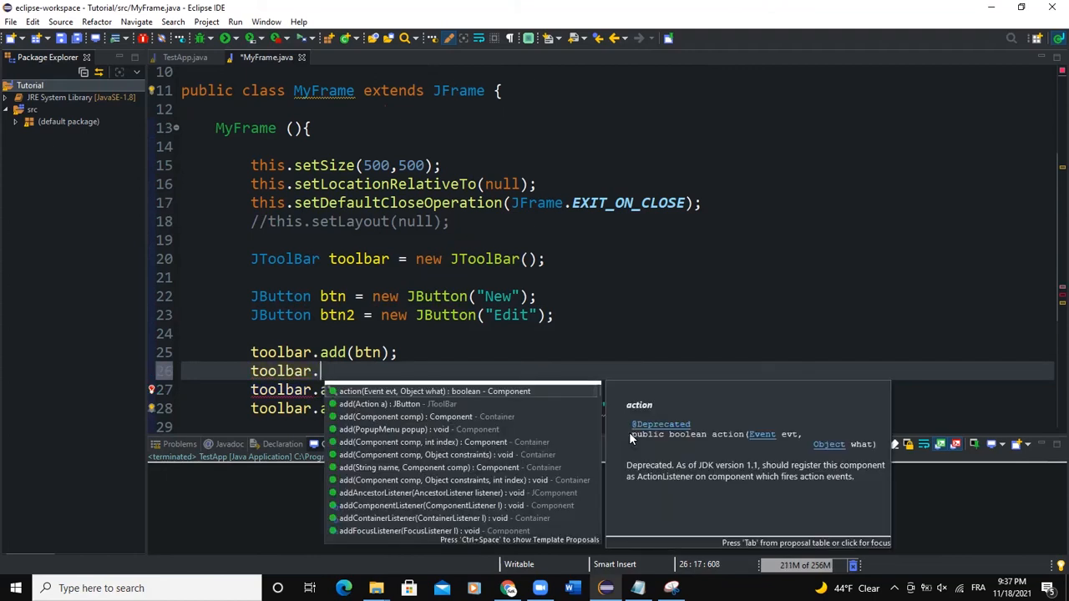
{"action": "type", "text": "ad"}
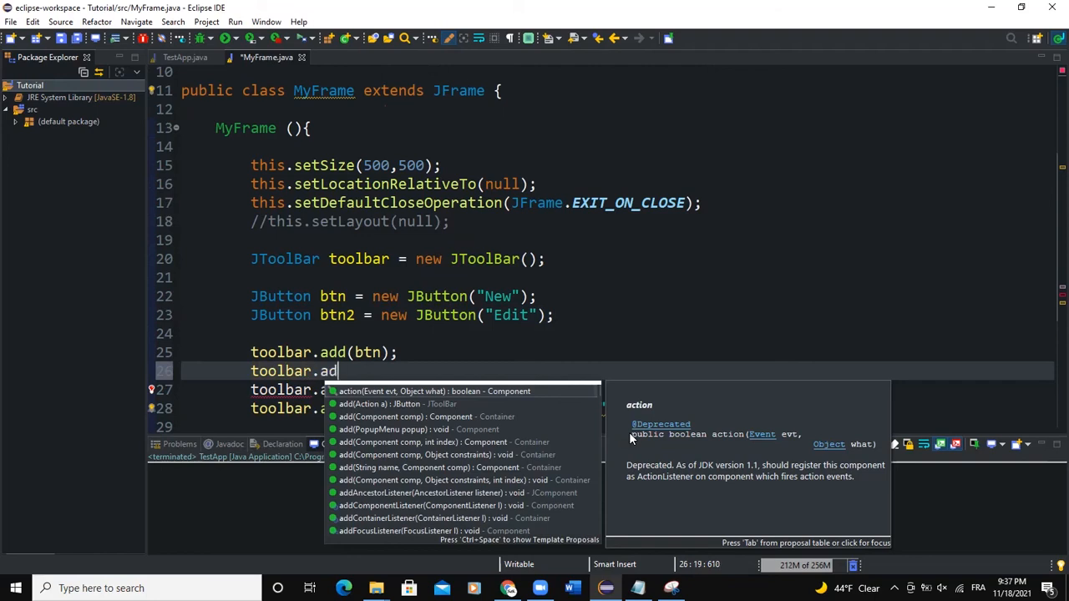
{"action": "type", "text": "dSeparator();"}
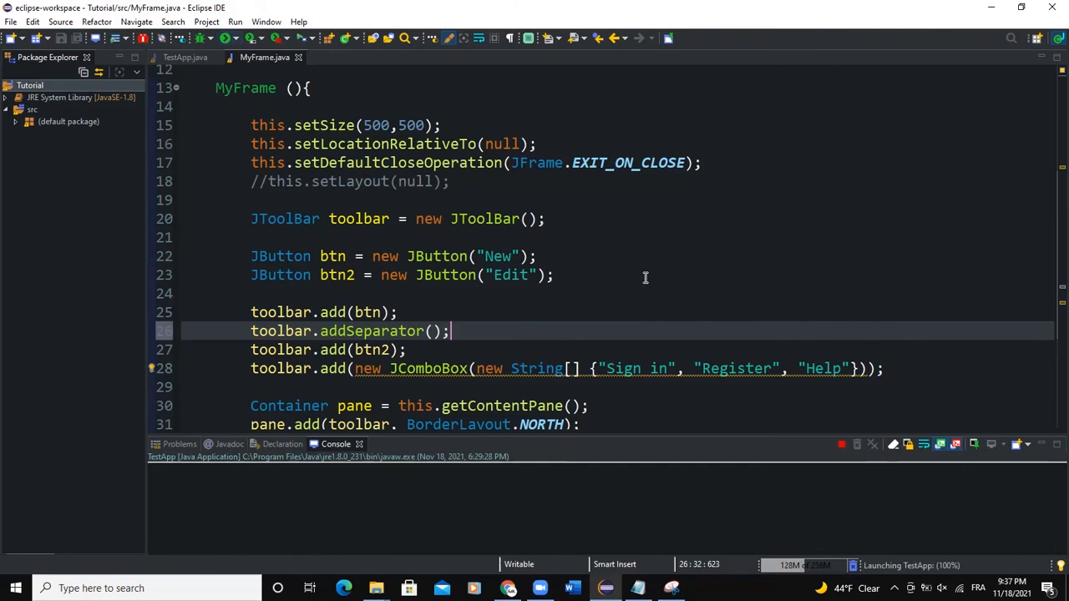
Step: Relaunch TestApp to see the separator gap between the New and Edit buttons
{"action": "left_click", "coordinate": [235, 37]}
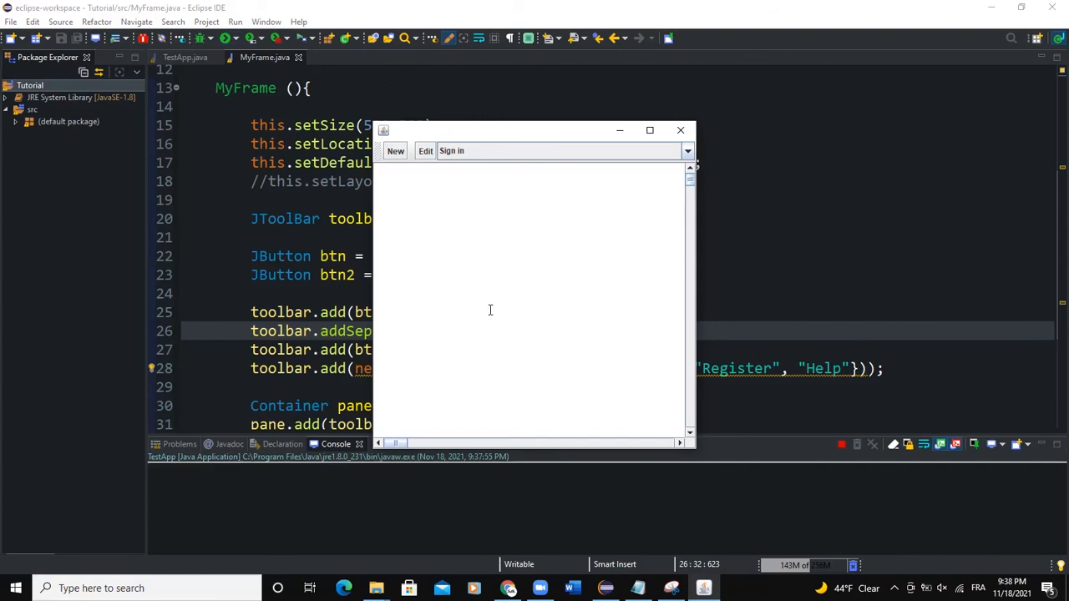
{"action": "mouse_move", "coordinate": [591, 198]}
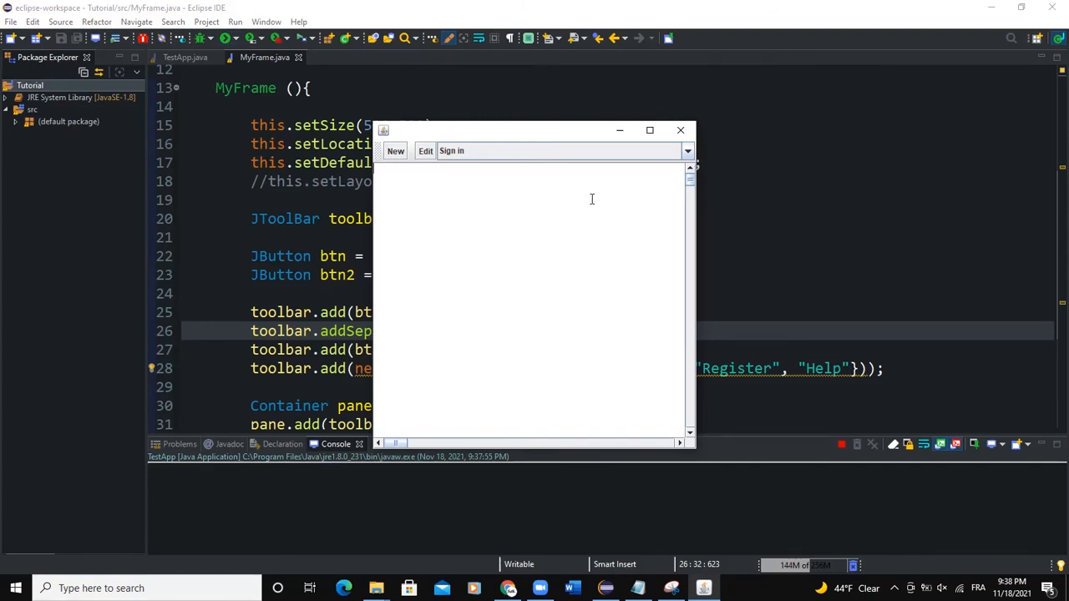